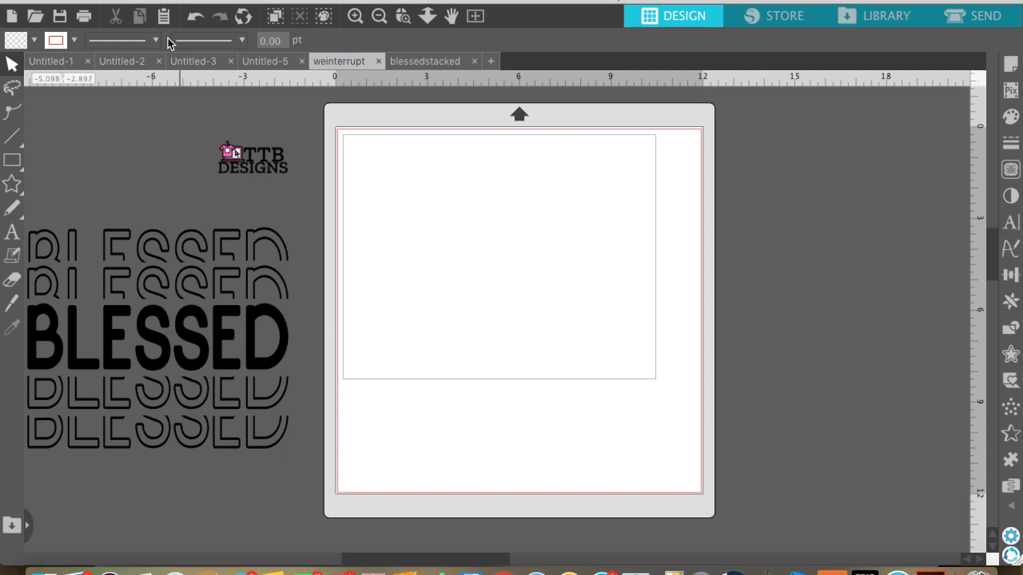
- Import HeatherColumbiaBlue.jpg from the file dialog after searching 'he' and scrolling to it
{"action": "left_click", "coordinate": [37, 16]}
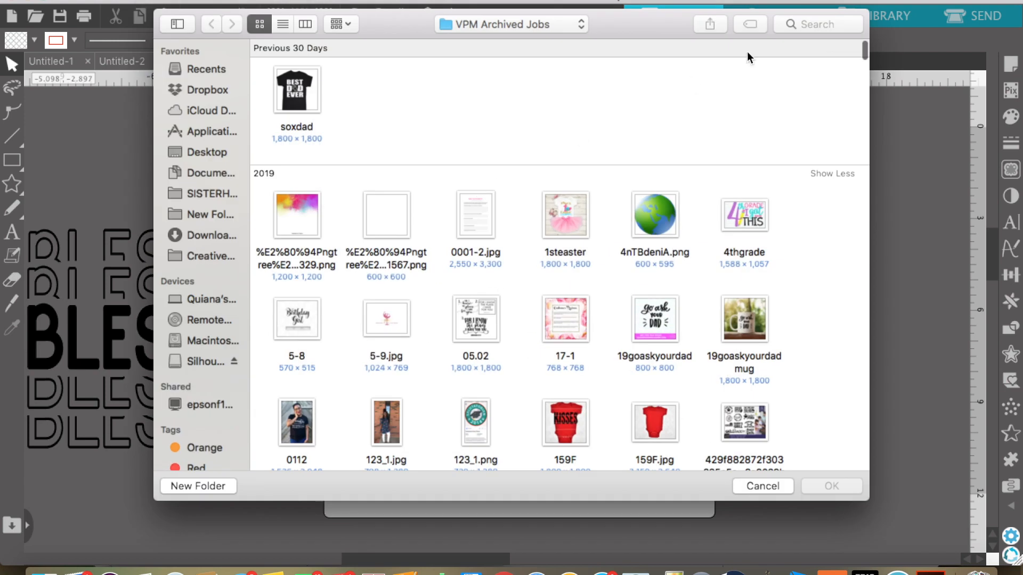
{"action": "type", "text": "heather"}
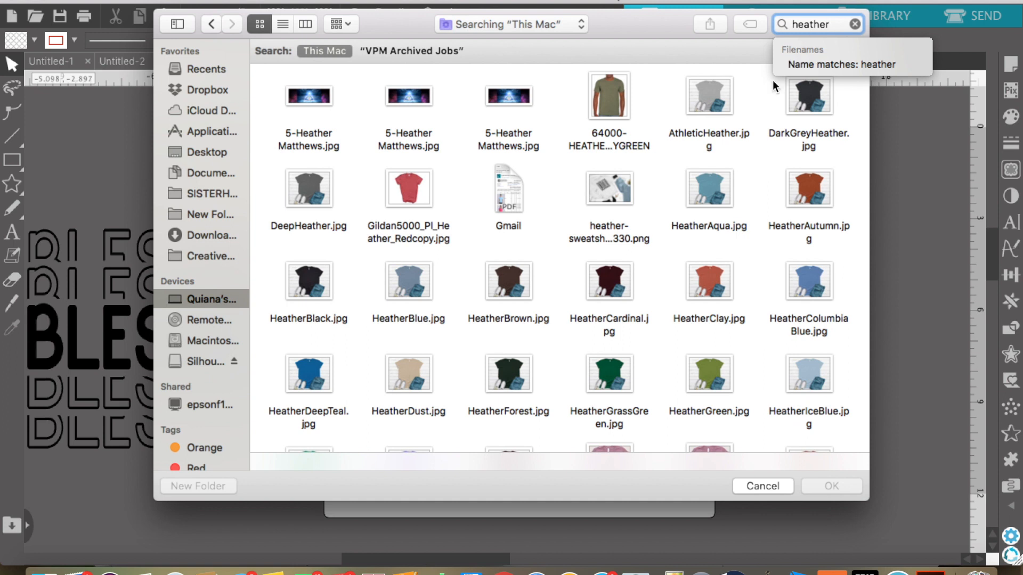
{"action": "scroll", "scroll_direction": "down", "scroll_amount": 3}
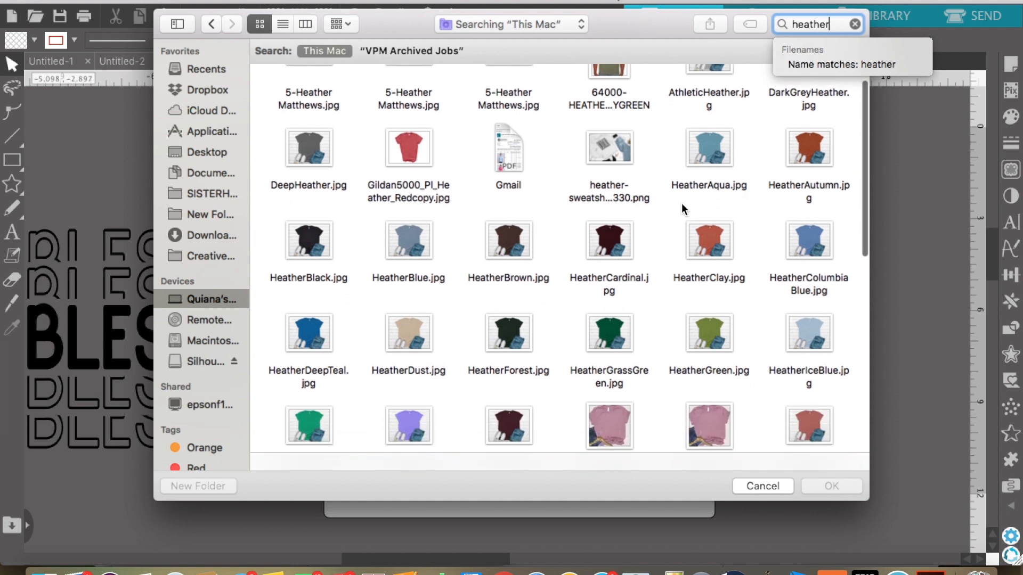
{"action": "scroll", "scroll_direction": "down", "scroll_amount": 3}
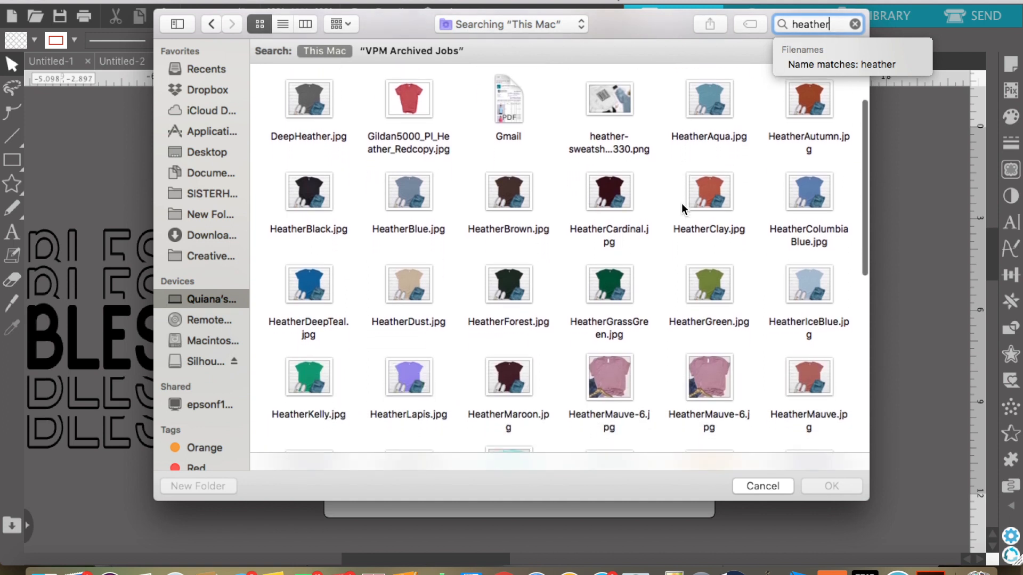
{"action": "scroll", "scroll_direction": "down", "scroll_amount": 3}
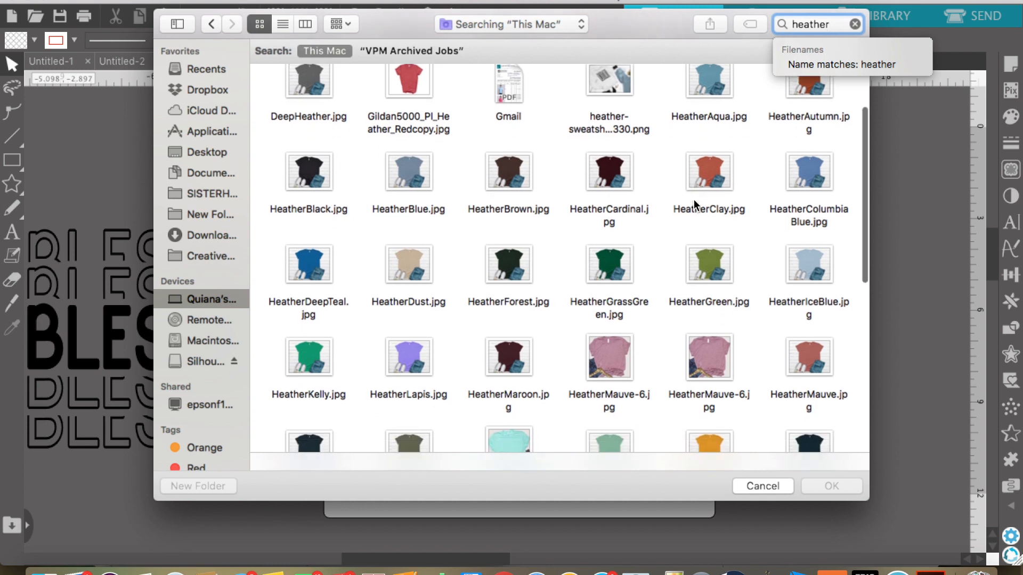
{"action": "left_click", "coordinate": [809, 172]}
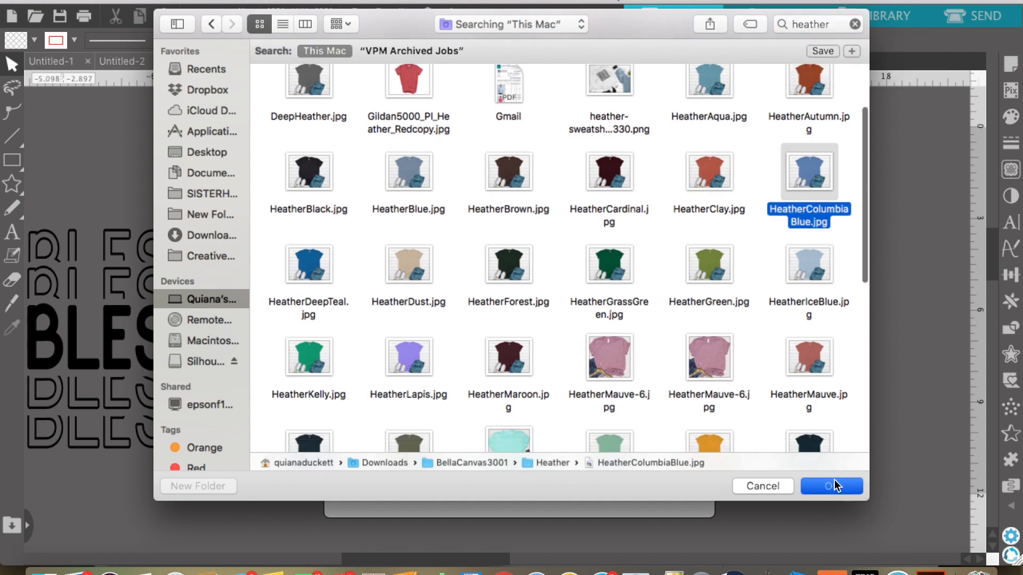
{"action": "left_click", "coordinate": [830, 486]}
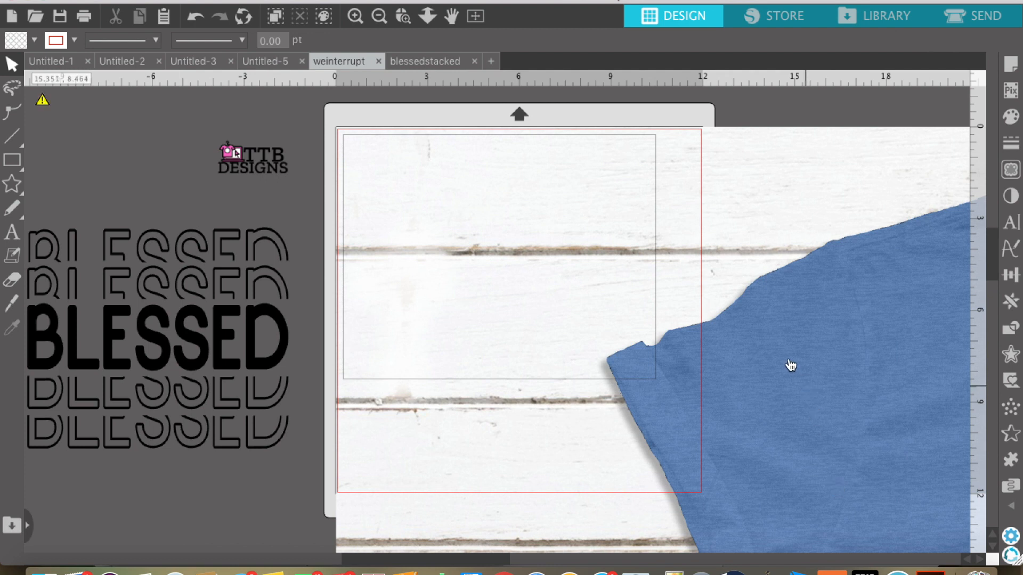
- Place the shirt photo, shrink it to about 16.3 in wide and center it over the mat
{"action": "left_click", "coordinate": [791, 364]}
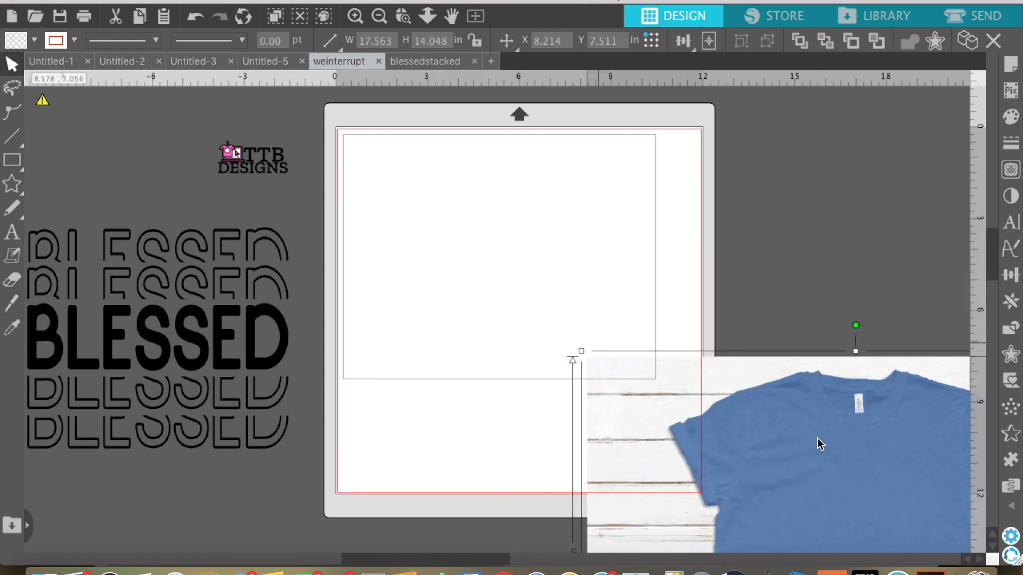
{"action": "left_click_drag", "start_coordinate": [821, 444], "coordinate": [522, 217]}
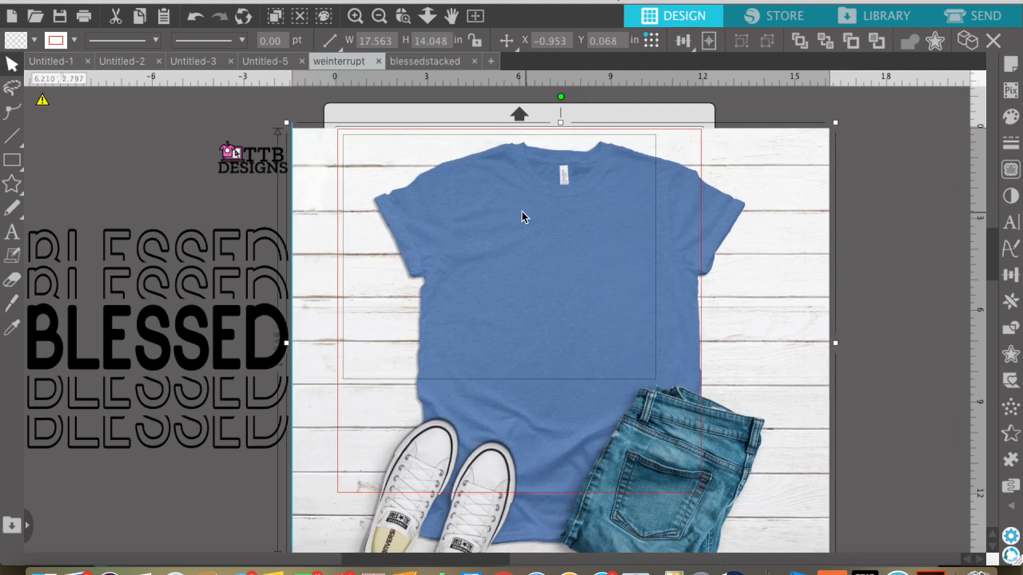
{"action": "left_click_drag", "start_coordinate": [525, 215], "coordinate": [488, 215]}
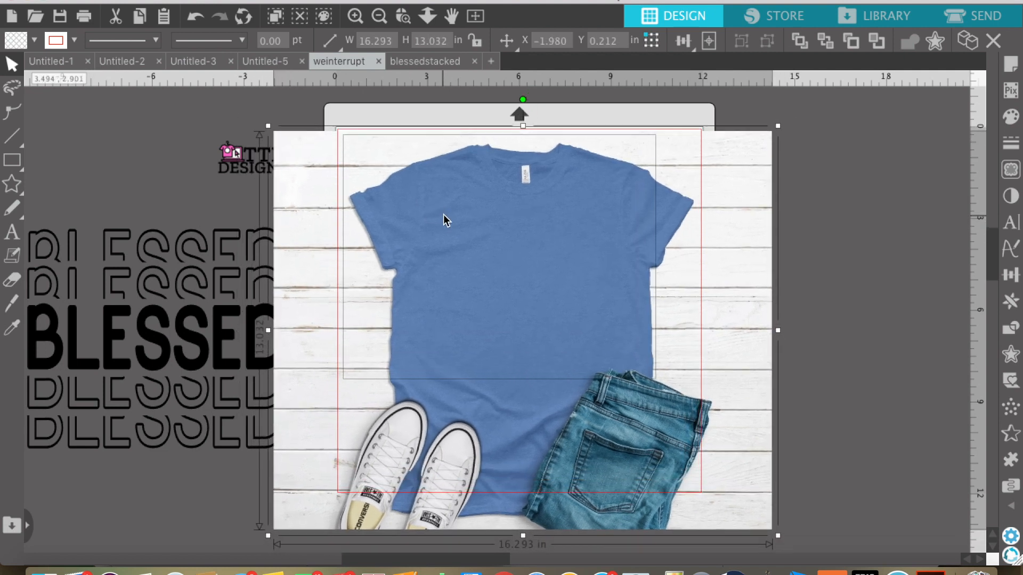
{"action": "left_click_drag", "start_coordinate": [445, 219], "coordinate": [491, 510]}
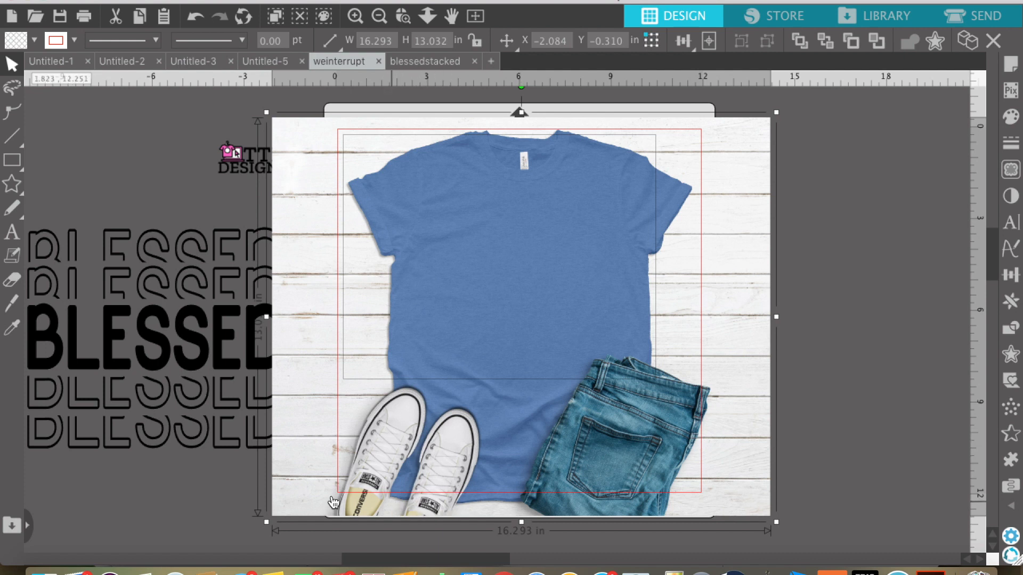
{"action": "mouse_move", "coordinate": [520, 502]}
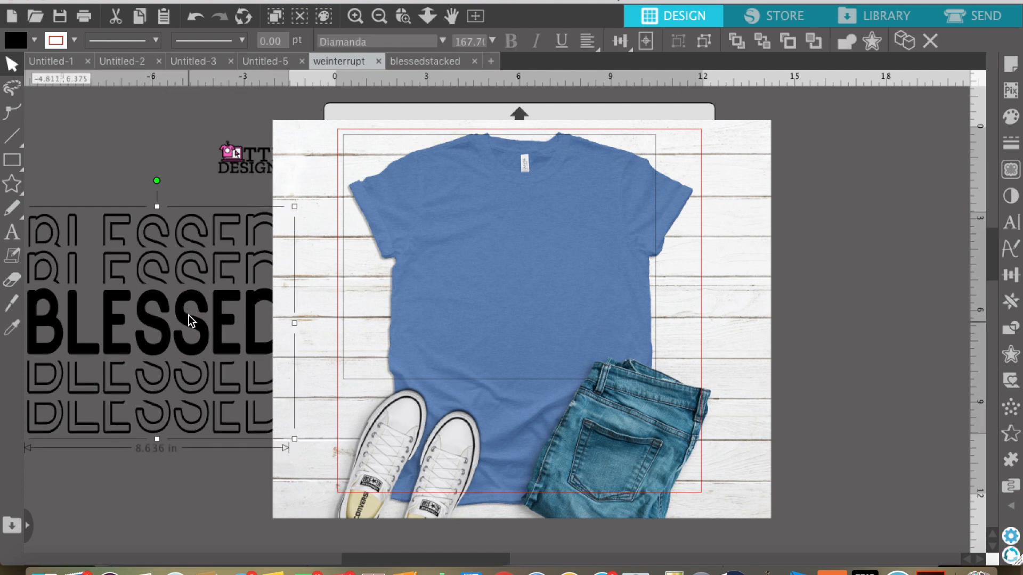
{"action": "right_click", "coordinate": [190, 321]}
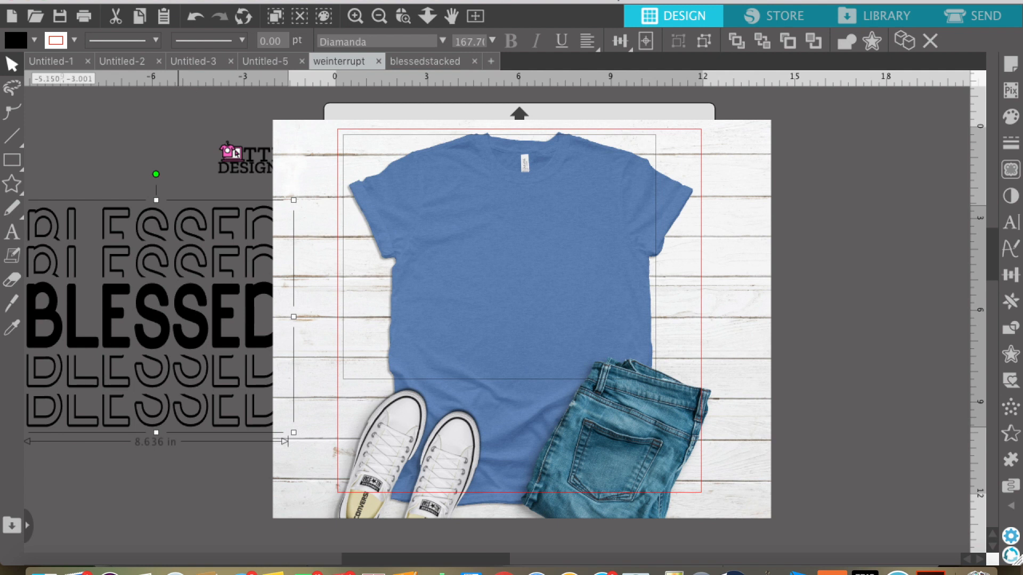
{"action": "left_click", "coordinate": [12, 16]}
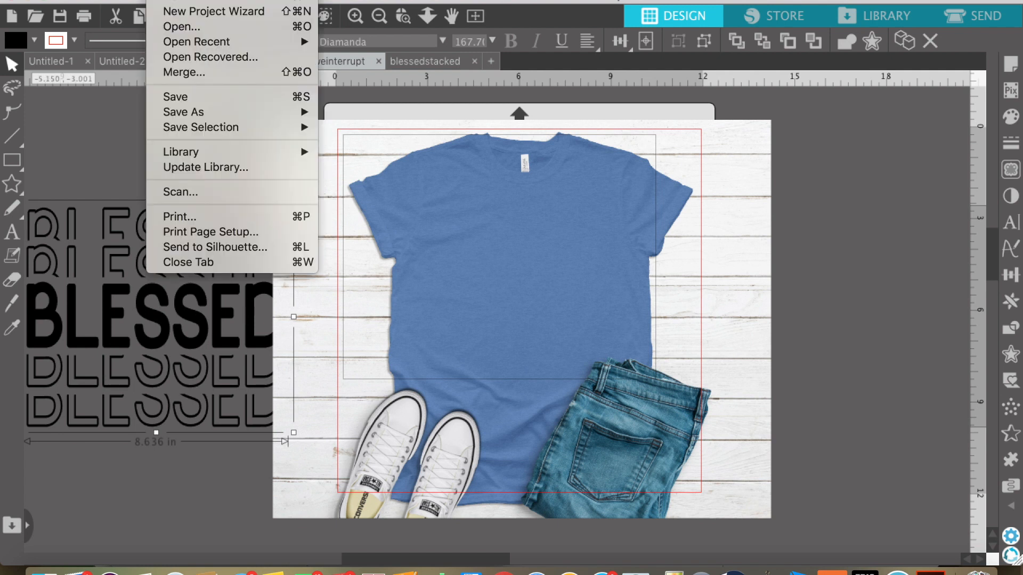
{"action": "left_click", "coordinate": [215, 74]}
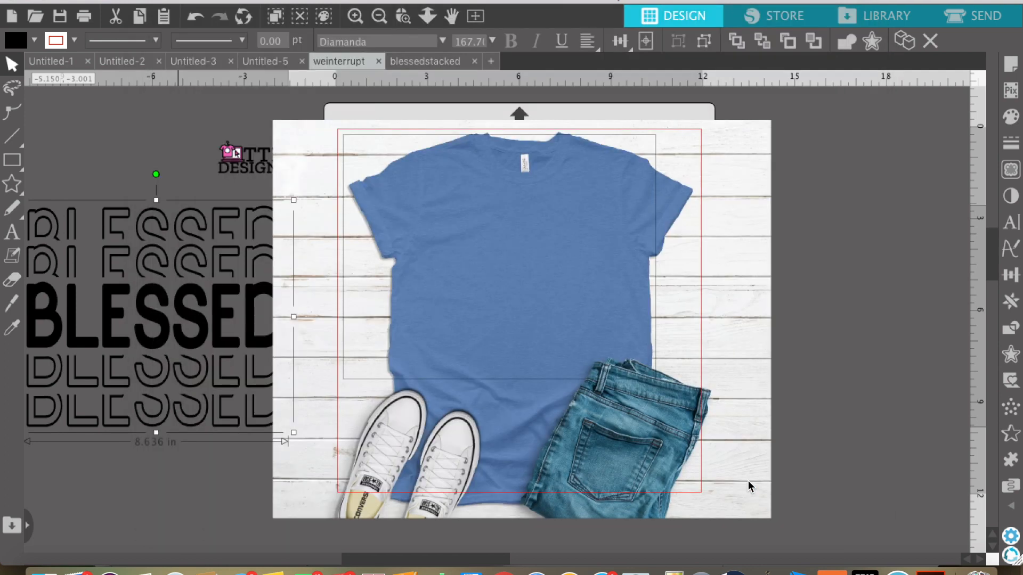
{"action": "mouse_move", "coordinate": [306, 281]}
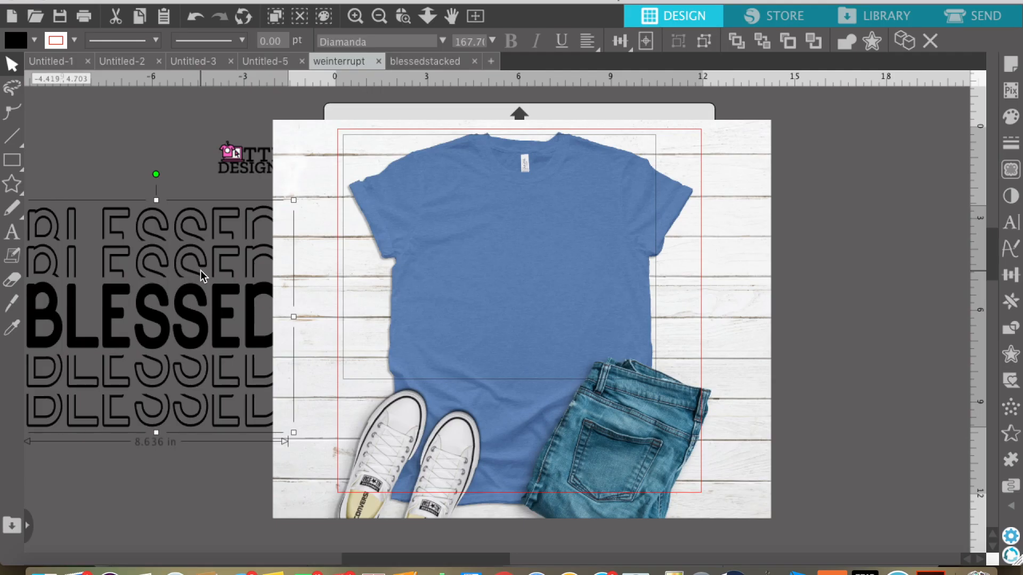
- Bring BLESSED to front, scale it onto the shirt chest, and slide the TTB logo out left
{"action": "right_click", "coordinate": [202, 274]}
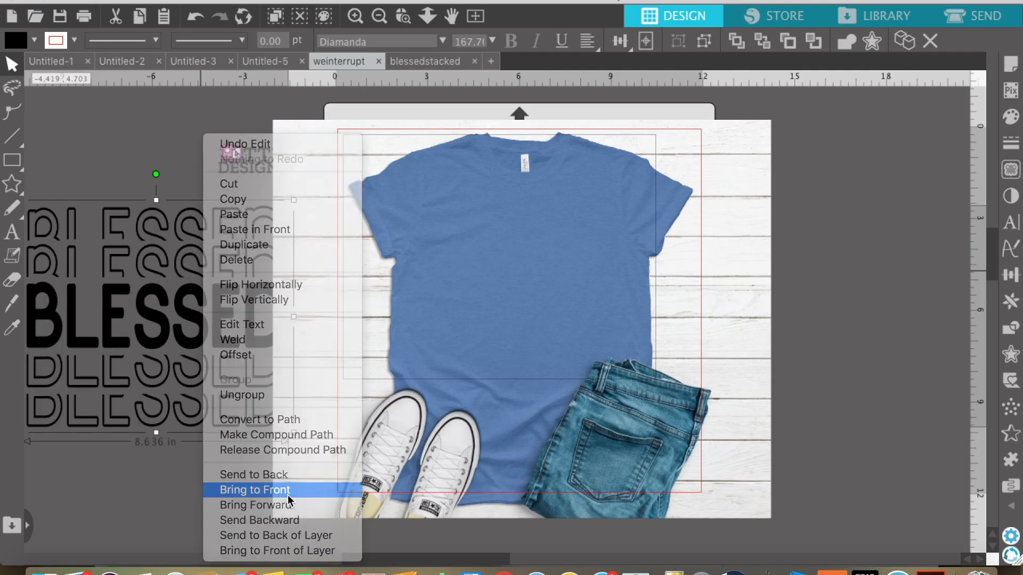
{"action": "left_click", "coordinate": [255, 490]}
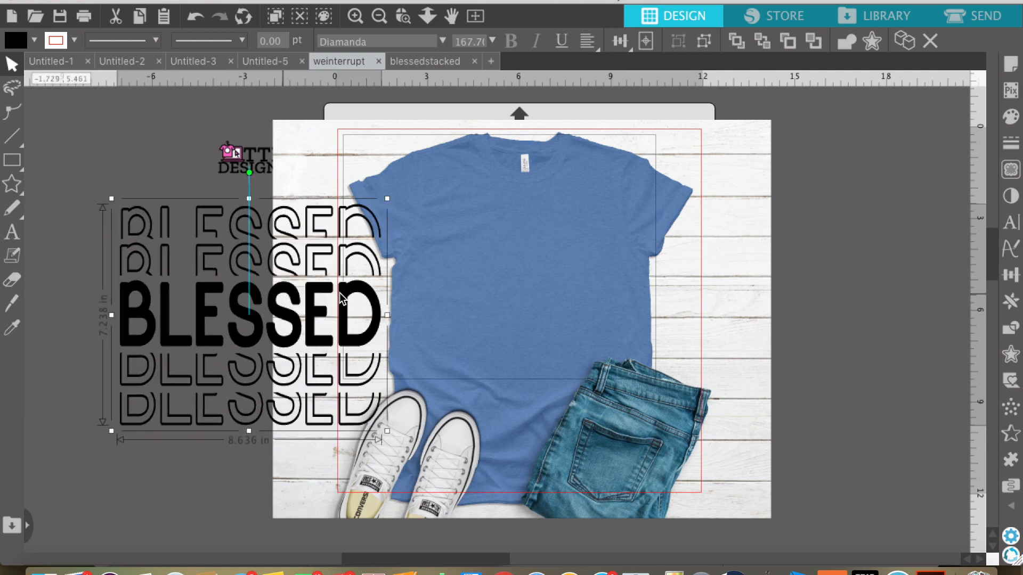
{"action": "left_click_drag", "start_coordinate": [249, 301], "coordinate": [515, 304]}
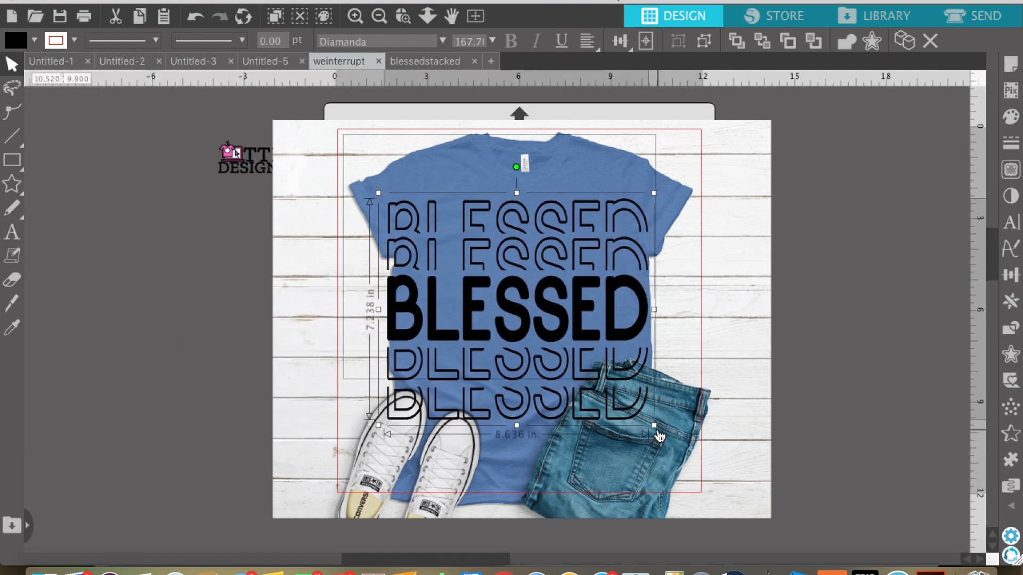
{"action": "left_click_drag", "start_coordinate": [659, 437], "coordinate": [654, 431]}
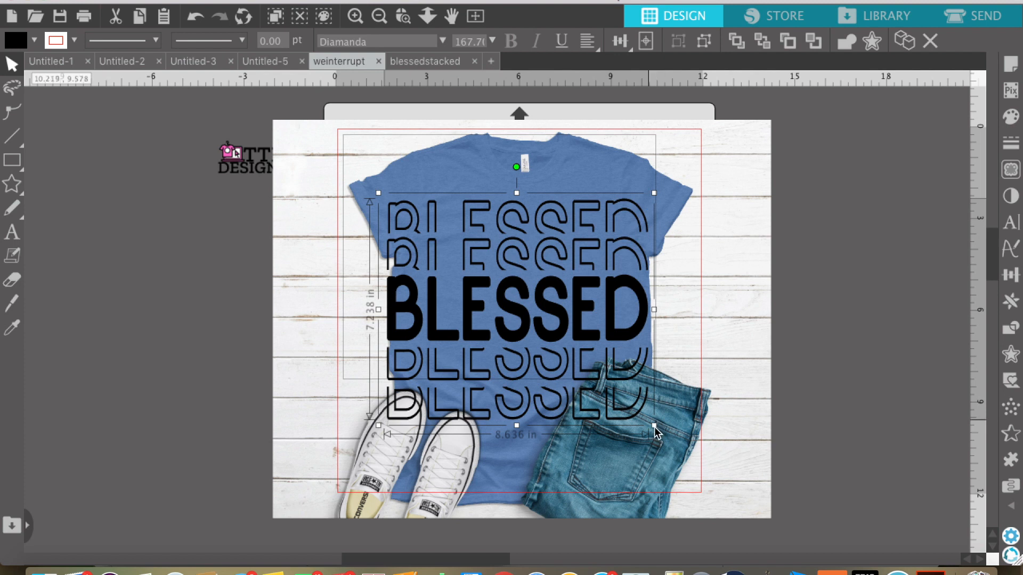
{"action": "left_click_drag", "start_coordinate": [654, 423], "coordinate": [580, 365]}
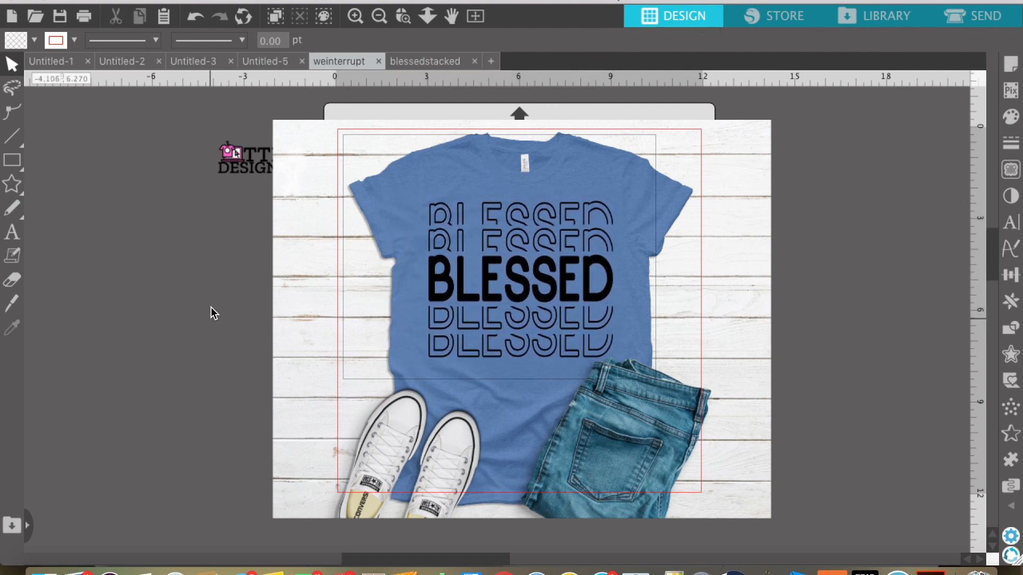
{"action": "left_click_drag", "start_coordinate": [246, 156], "coordinate": [152, 175]}
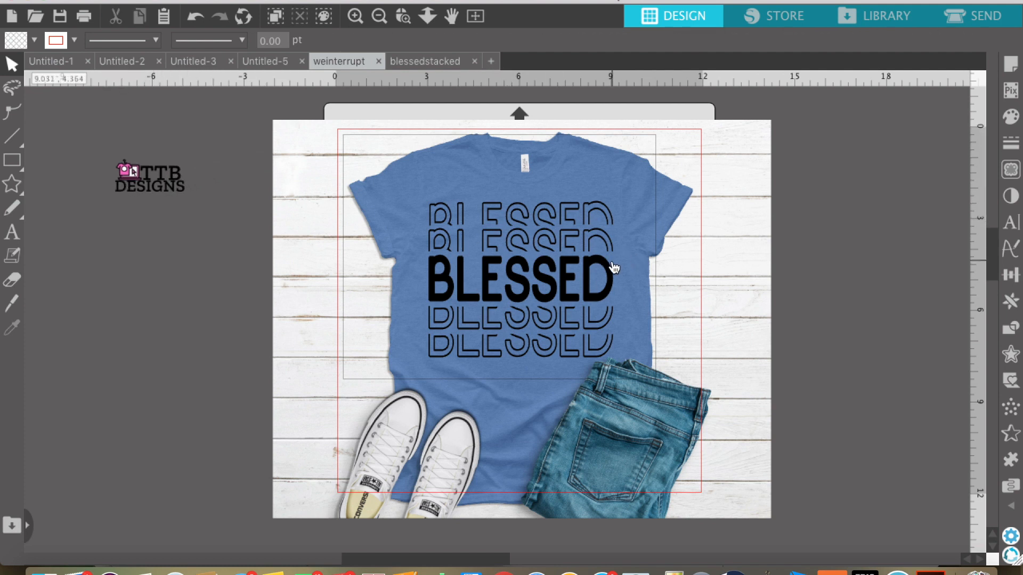
{"action": "mouse_move", "coordinate": [587, 199]}
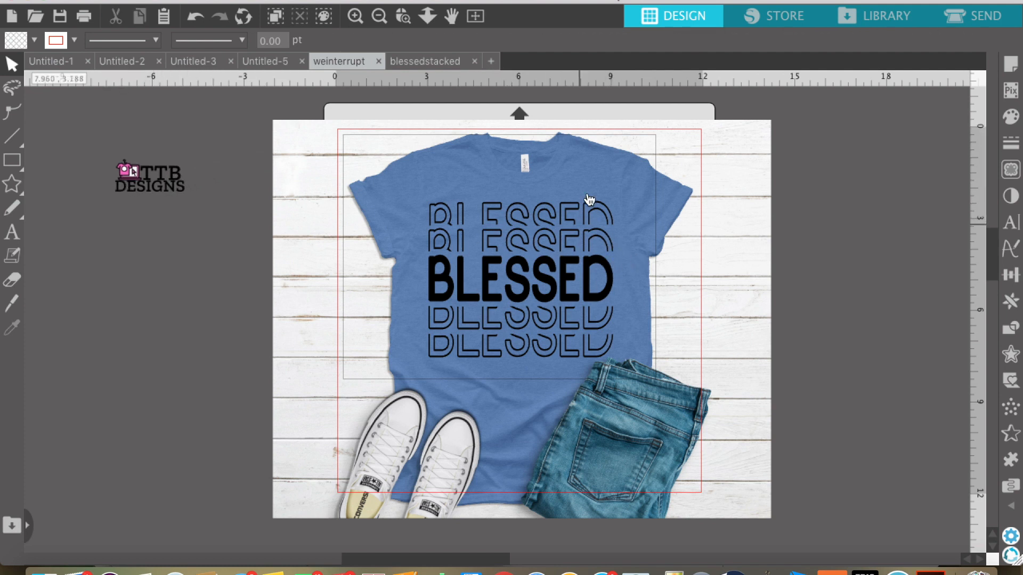
{"action": "mouse_move", "coordinate": [641, 177]}
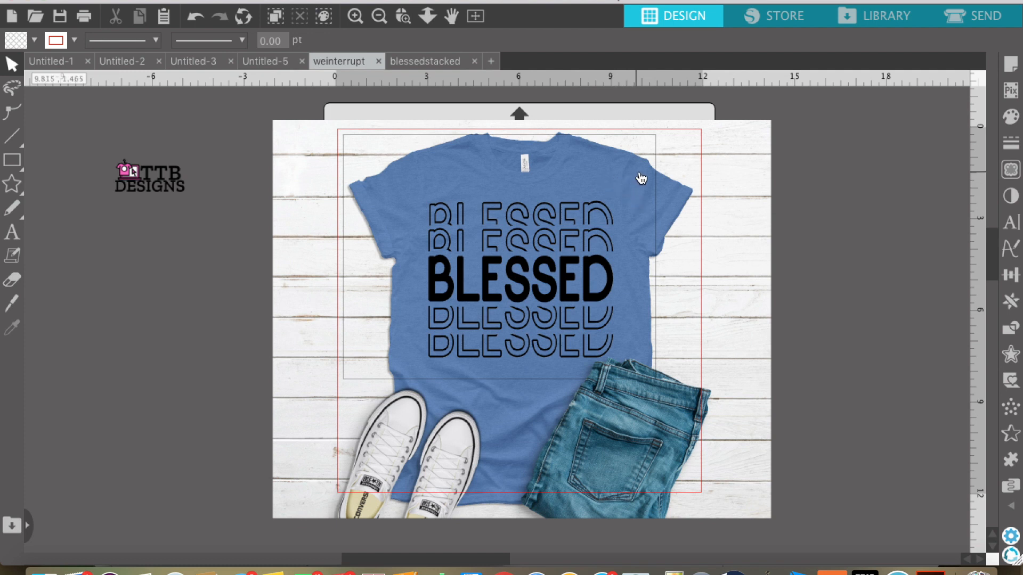
{"action": "mouse_move", "coordinate": [559, 274]}
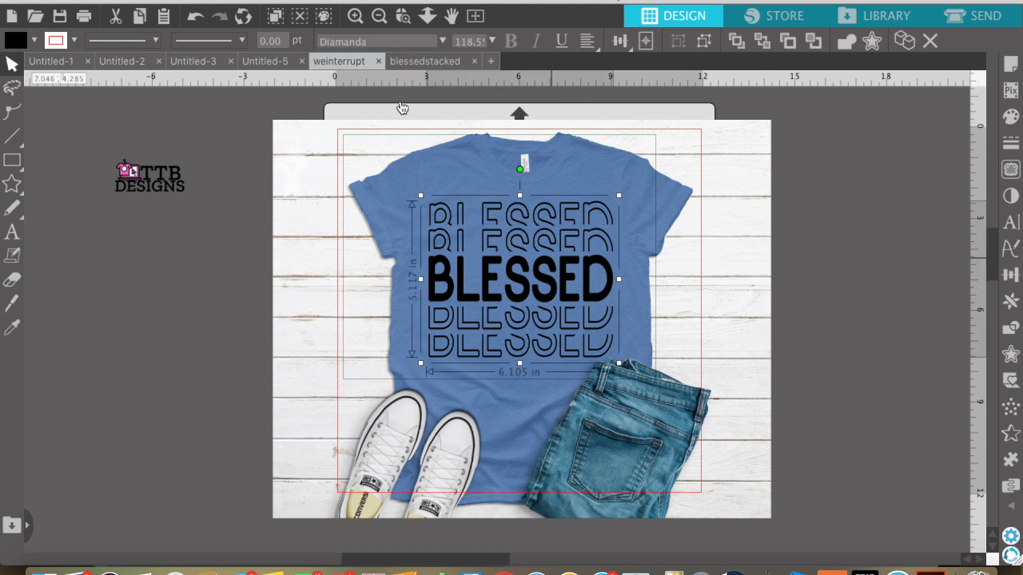
{"action": "left_click", "coordinate": [313, 5]}
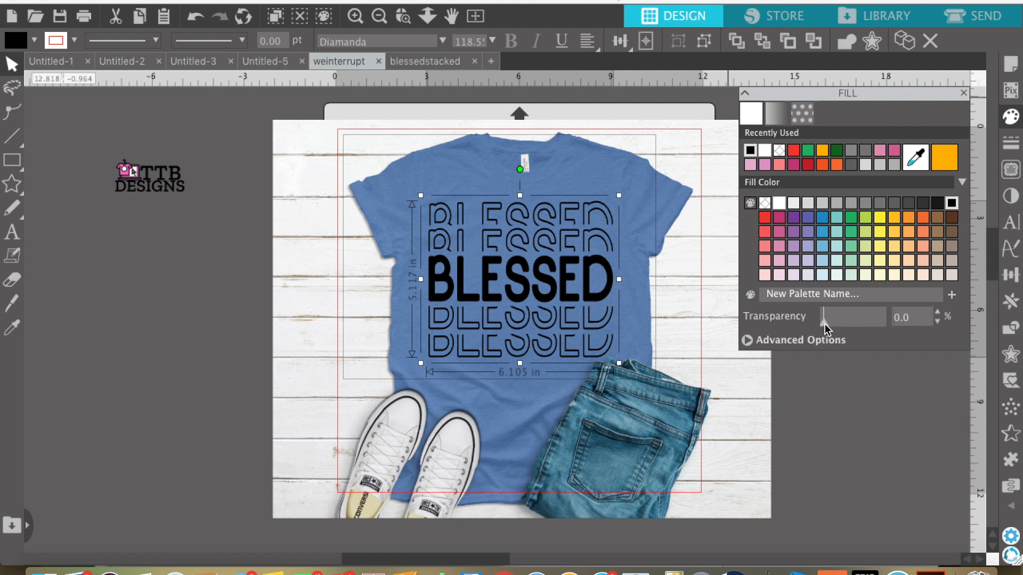
{"action": "left_click_drag", "start_coordinate": [824, 316], "coordinate": [835, 316]}
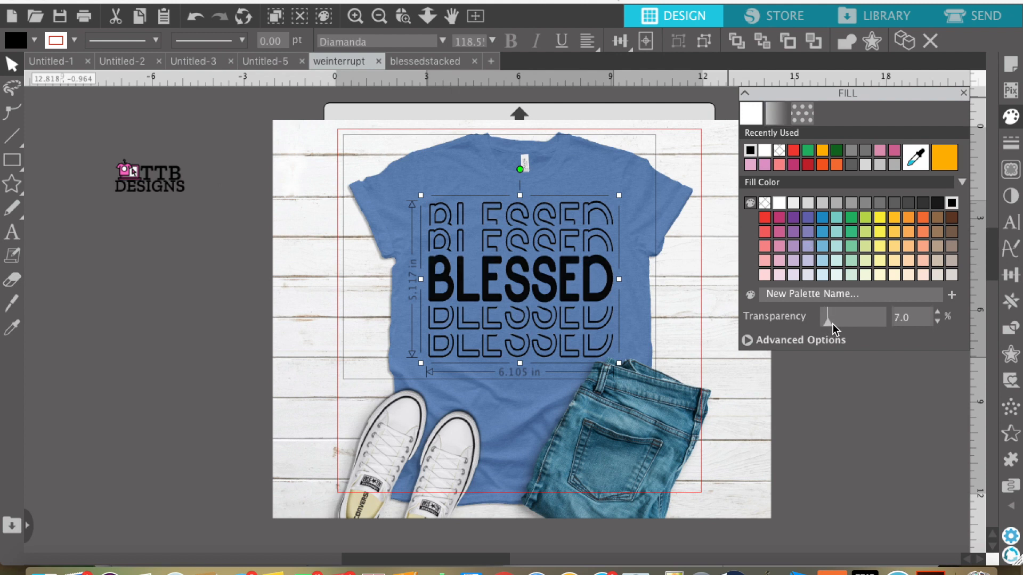
{"action": "left_click_drag", "start_coordinate": [823, 318], "coordinate": [837, 318]}
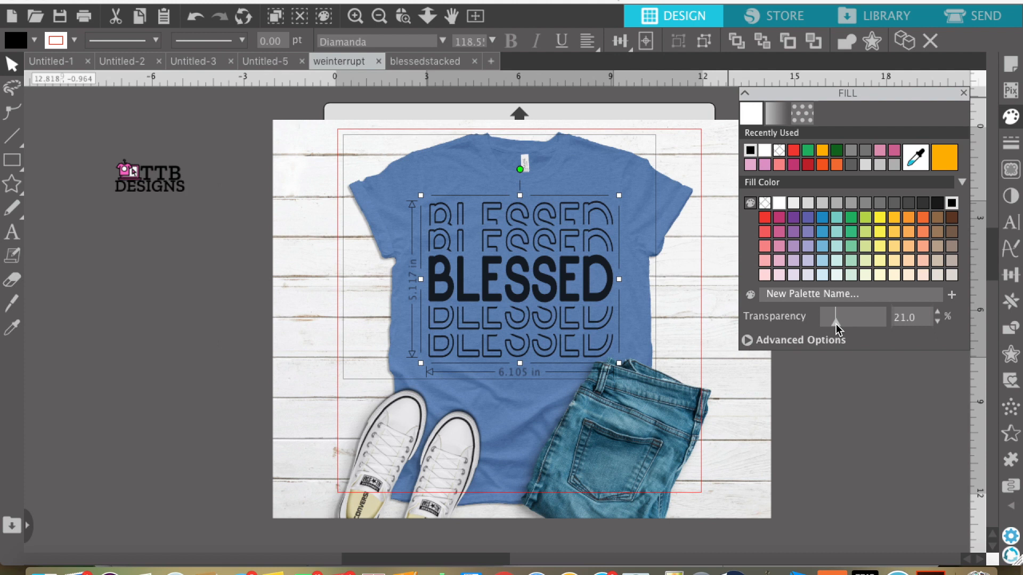
{"action": "left_click_drag", "start_coordinate": [839, 316], "coordinate": [833, 317]}
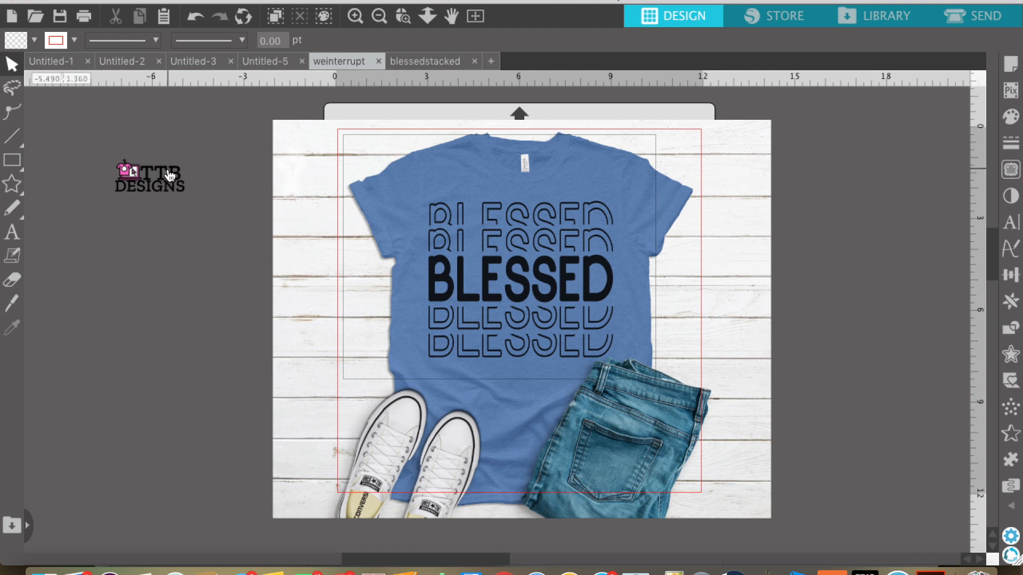
{"action": "mouse_move", "coordinate": [470, 249]}
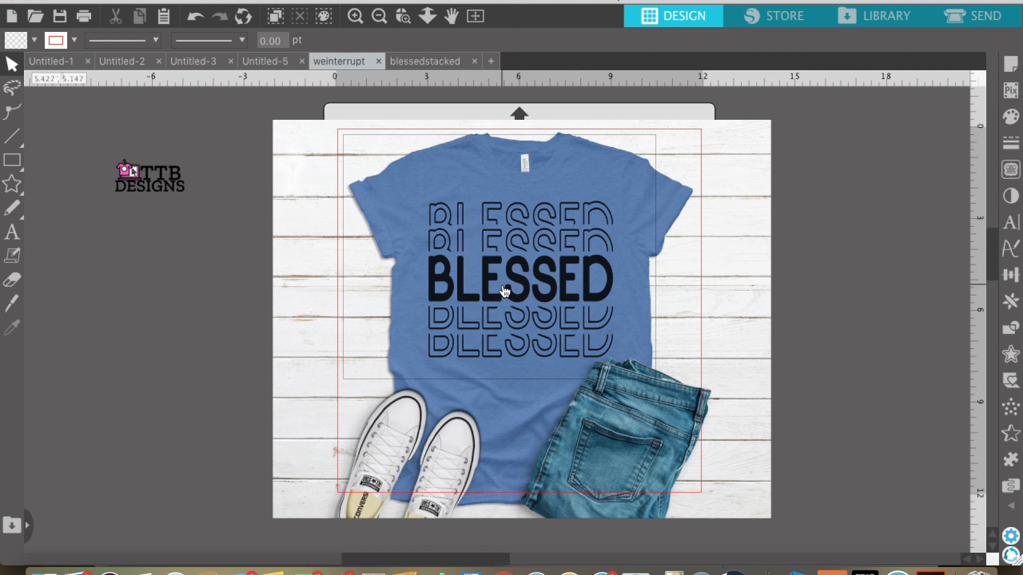
{"action": "mouse_move", "coordinate": [624, 172]}
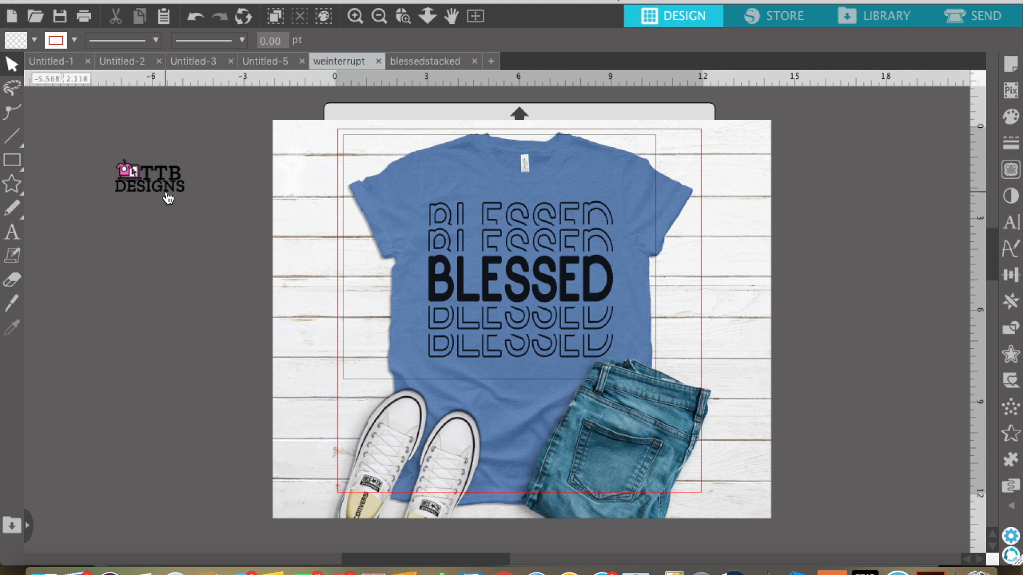
- Bring the TTB Designs logo to front and try it on the upper right and over BLESSED
{"action": "left_click", "coordinate": [150, 179]}
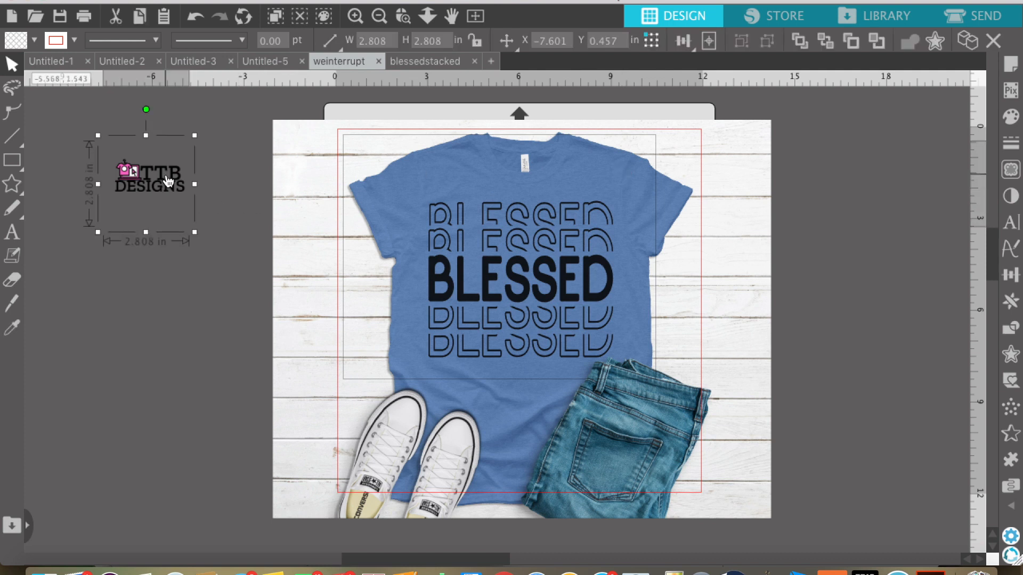
{"action": "mouse_move", "coordinate": [190, 181]}
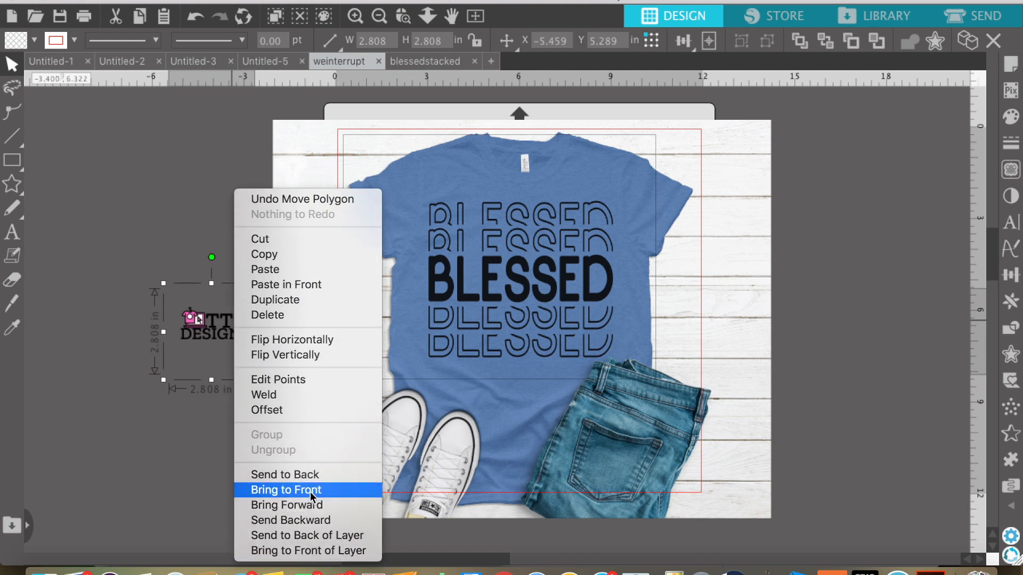
{"action": "left_click", "coordinate": [286, 490]}
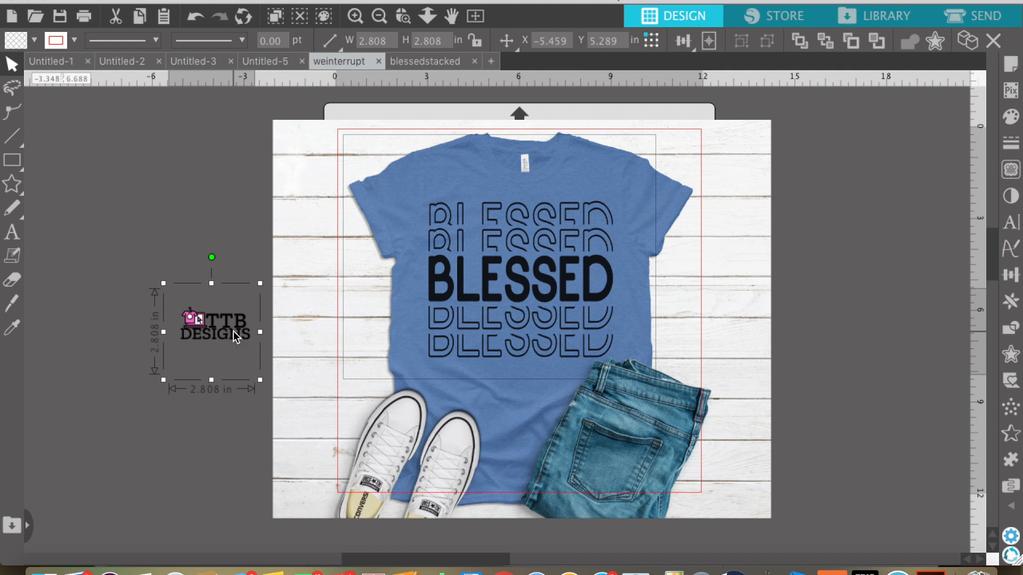
{"action": "left_click_drag", "start_coordinate": [219, 324], "coordinate": [645, 255]}
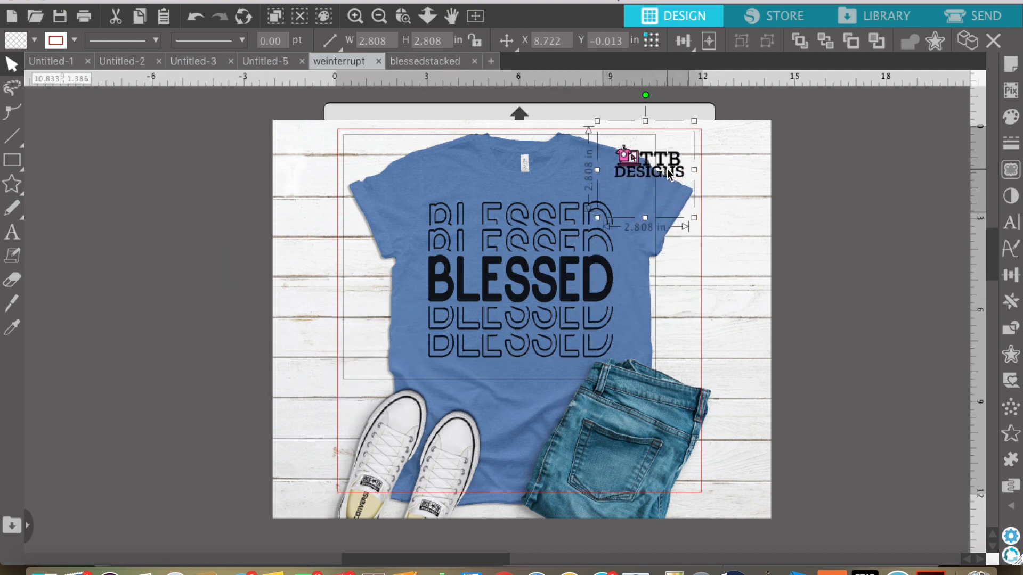
{"action": "left_click_drag", "start_coordinate": [649, 162], "coordinate": [460, 329]}
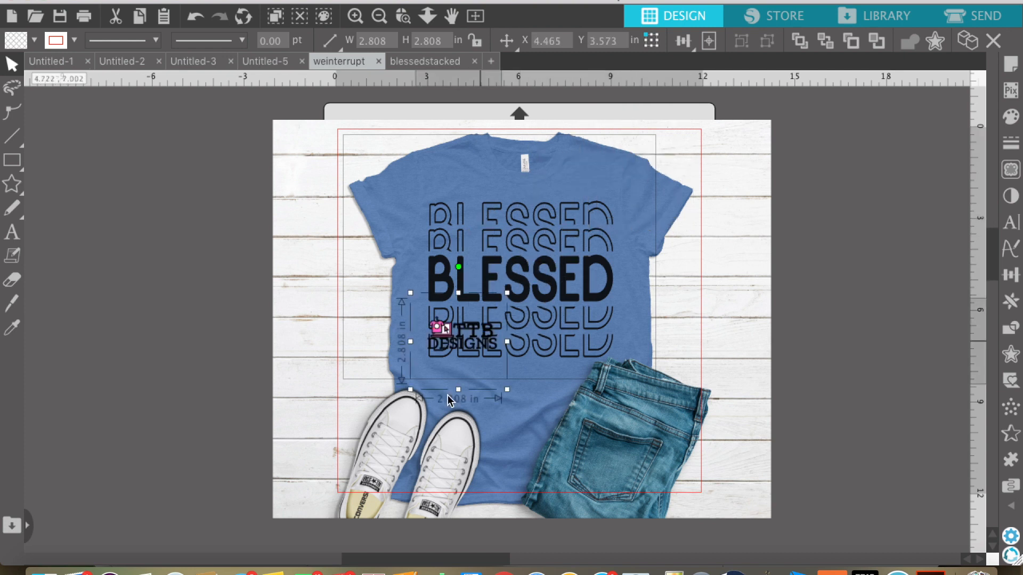
- Try the logo over the sneakers and below BLESSED, then settle it on the upper right chest
{"action": "left_click_drag", "start_coordinate": [464, 339], "coordinate": [411, 457]}
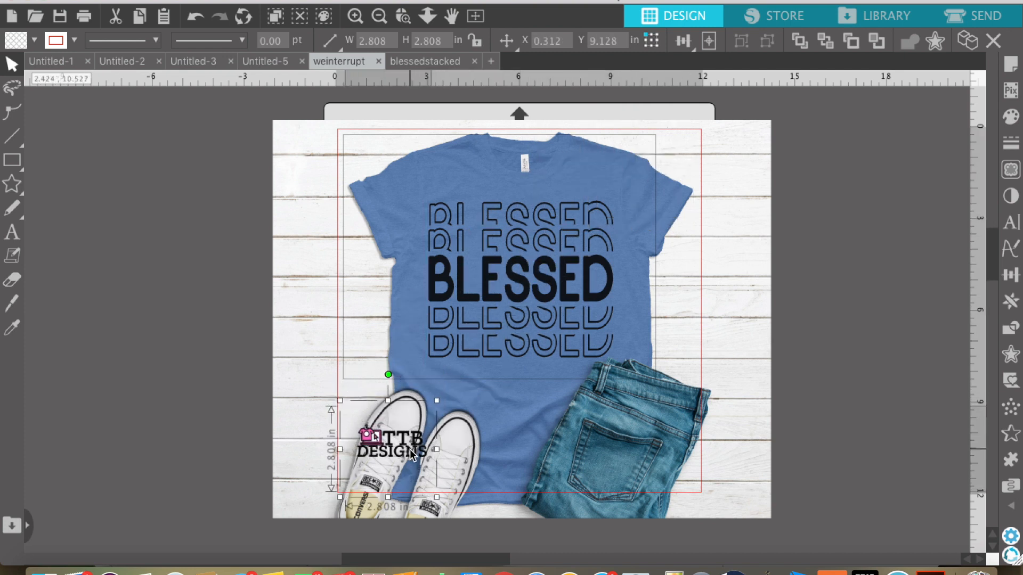
{"action": "left_click_drag", "start_coordinate": [391, 449], "coordinate": [518, 381]}
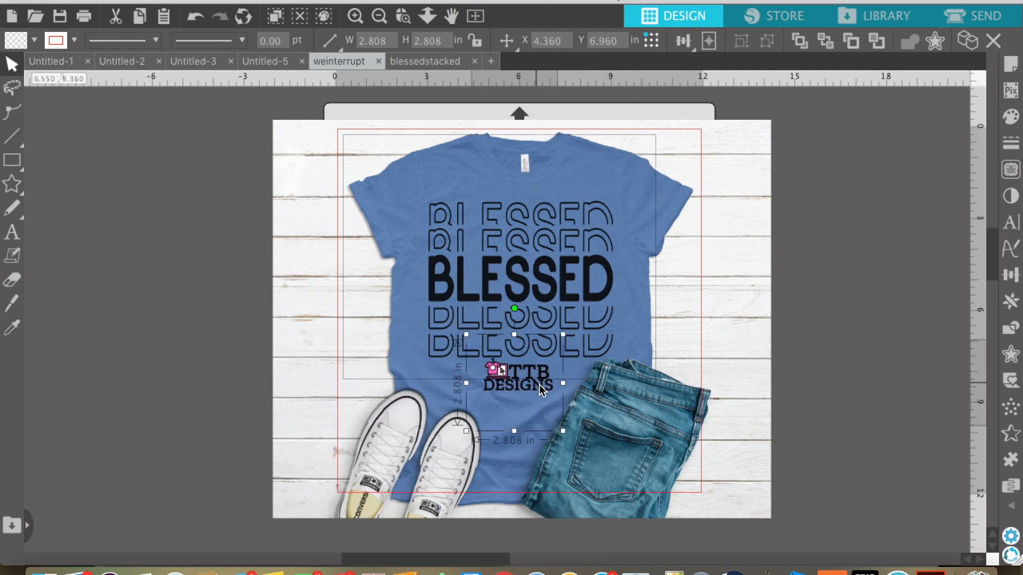
{"action": "left_click", "coordinate": [110, 336]}
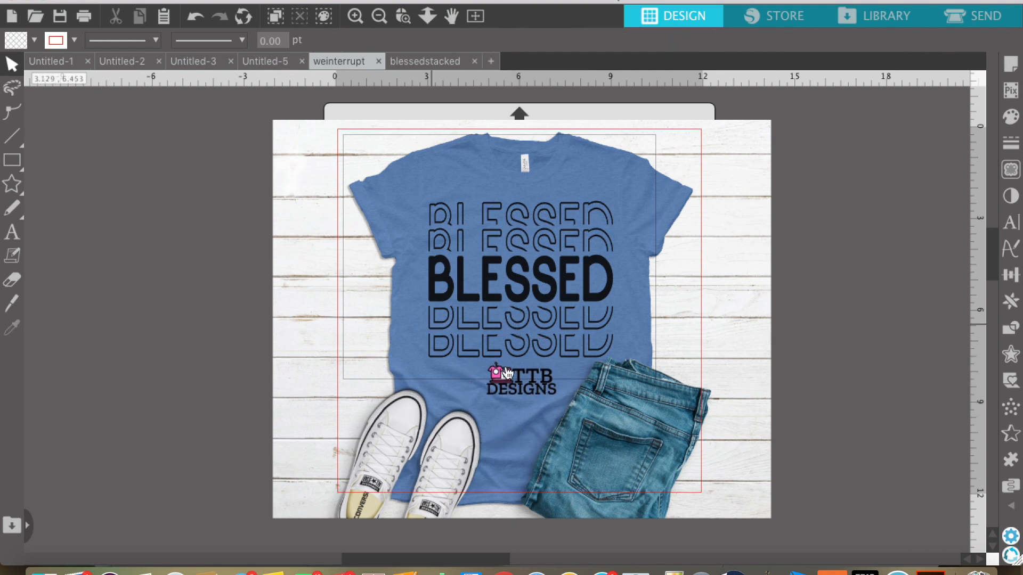
{"action": "left_click_drag", "start_coordinate": [509, 374], "coordinate": [652, 176]}
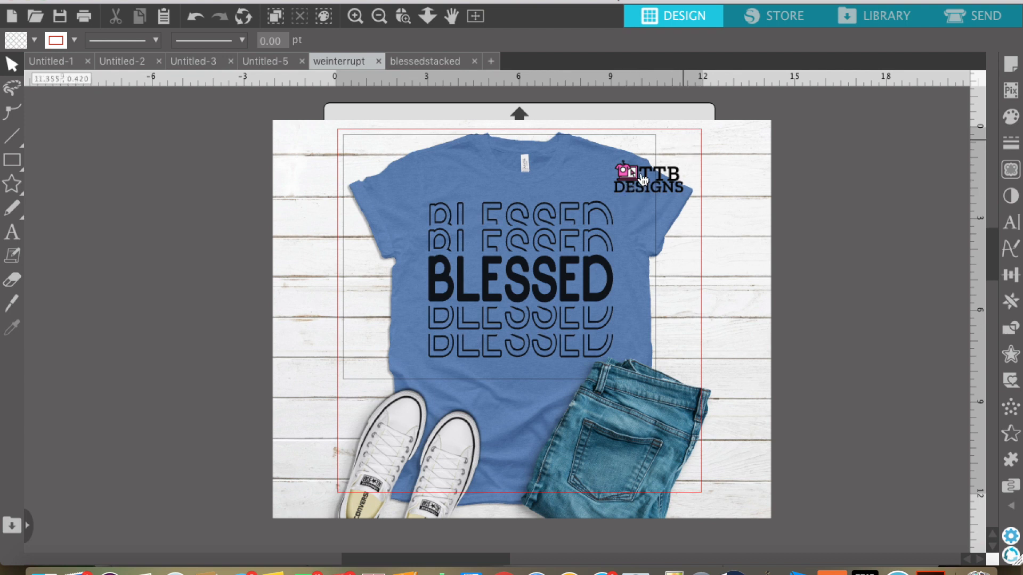
{"action": "mouse_move", "coordinate": [625, 230]}
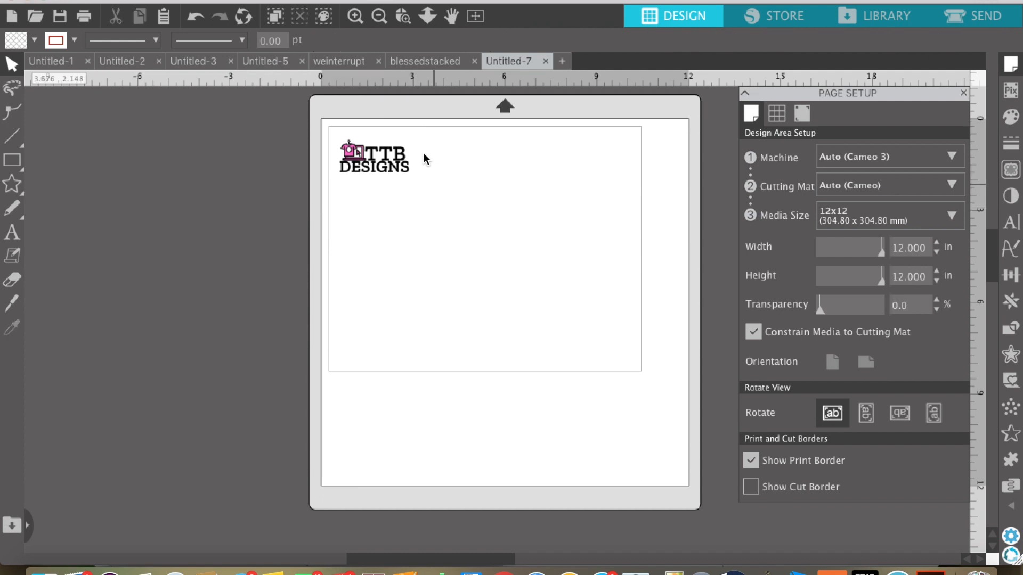
- Duplicate the logo into four copies and space them evenly in a row across the page top
{"action": "left_click", "coordinate": [368, 157]}
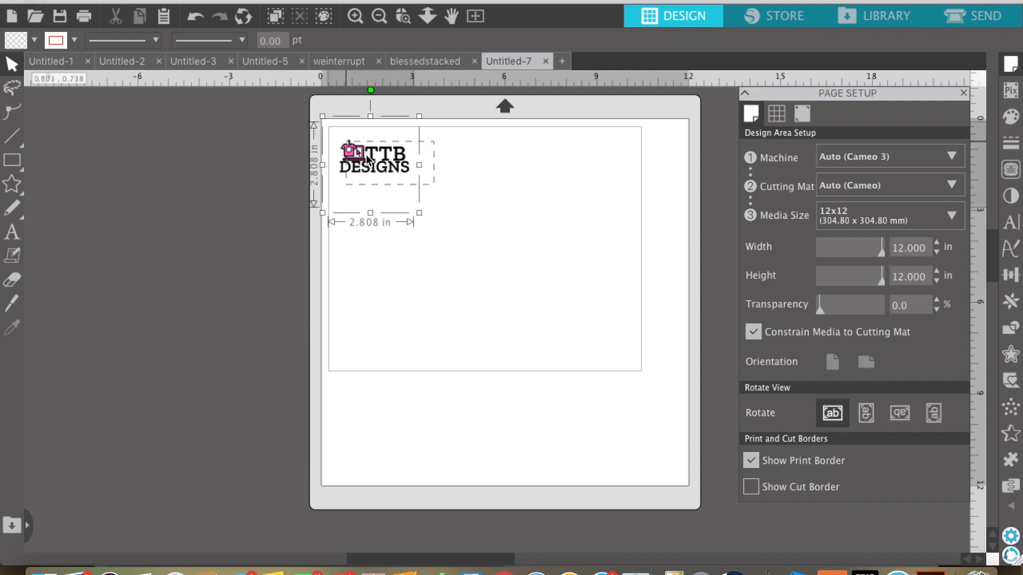
{"action": "right_click", "coordinate": [369, 157]}
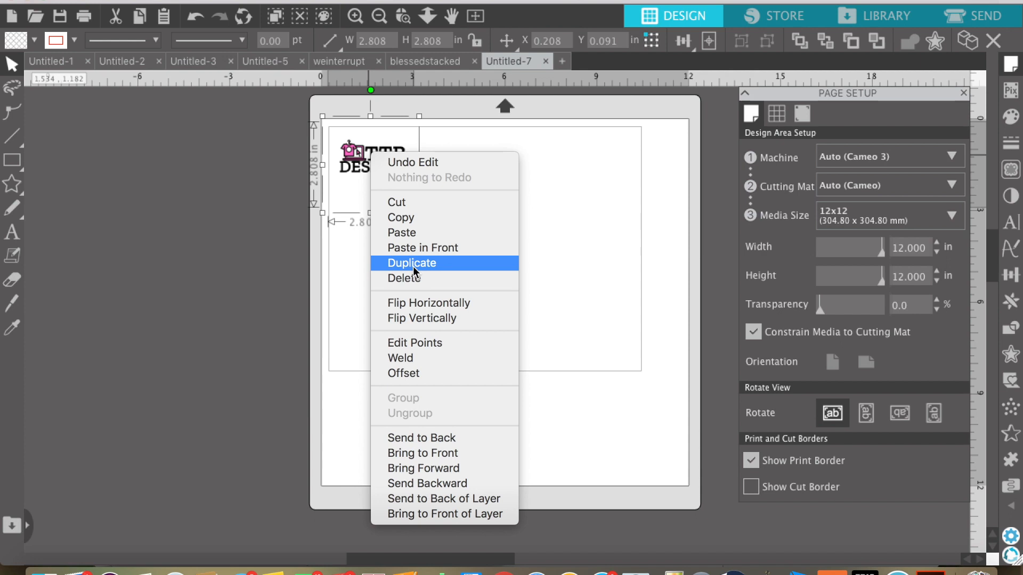
{"action": "left_click", "coordinate": [411, 264]}
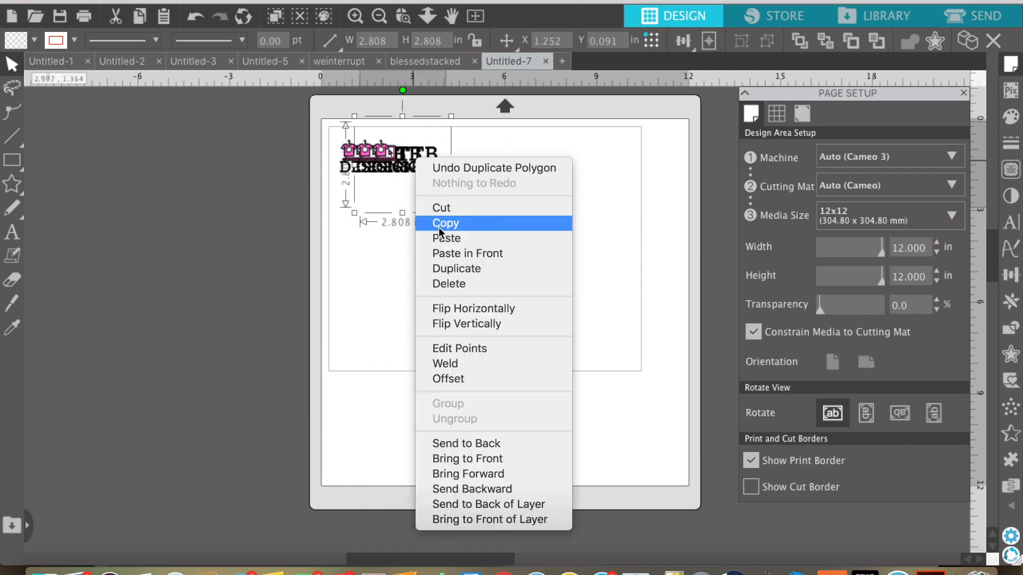
{"action": "left_click", "coordinate": [447, 237]}
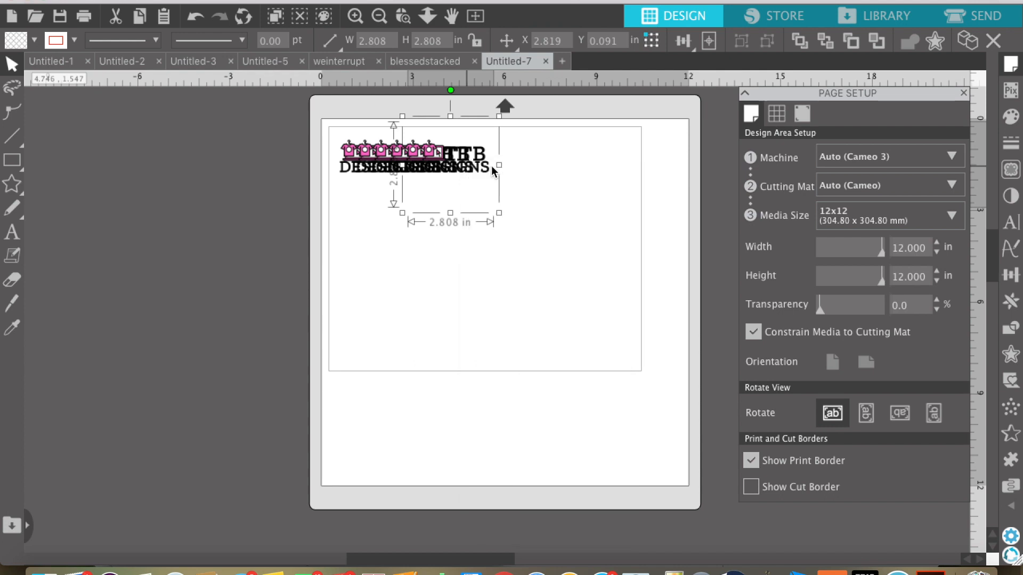
{"action": "left_click_drag", "start_coordinate": [449, 162], "coordinate": [621, 162]}
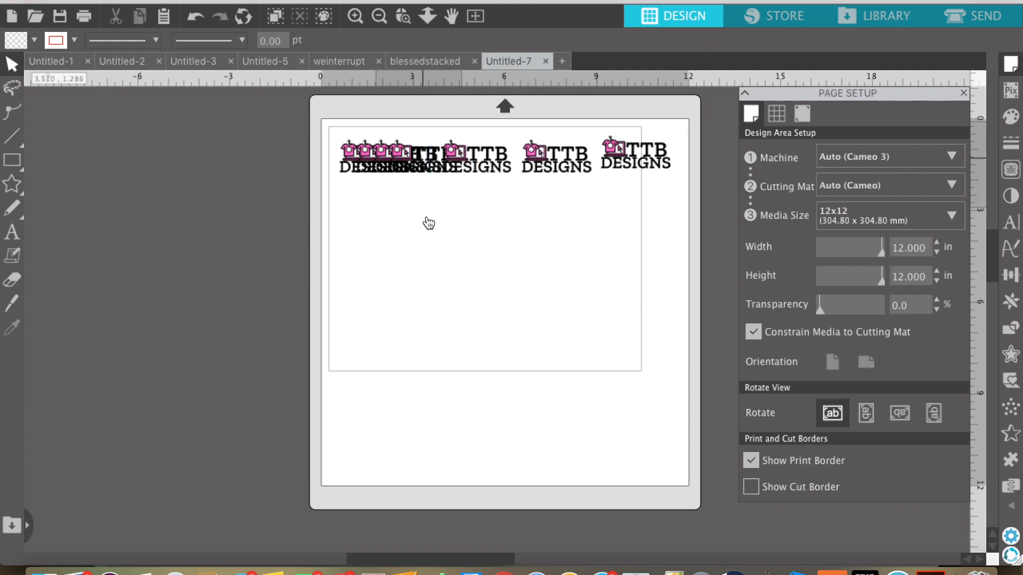
{"action": "left_click", "coordinate": [417, 160]}
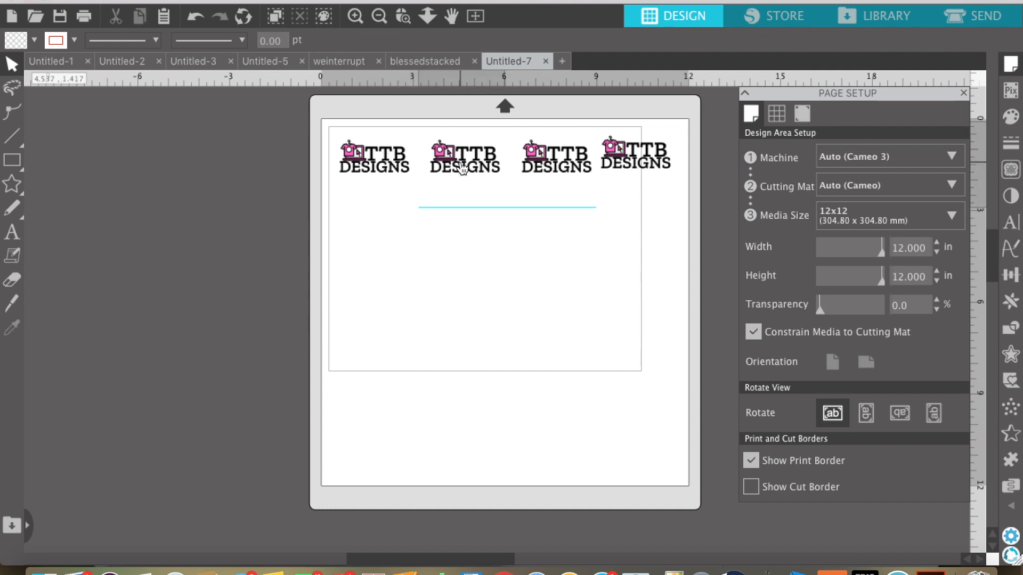
{"action": "left_click", "coordinate": [554, 156]}
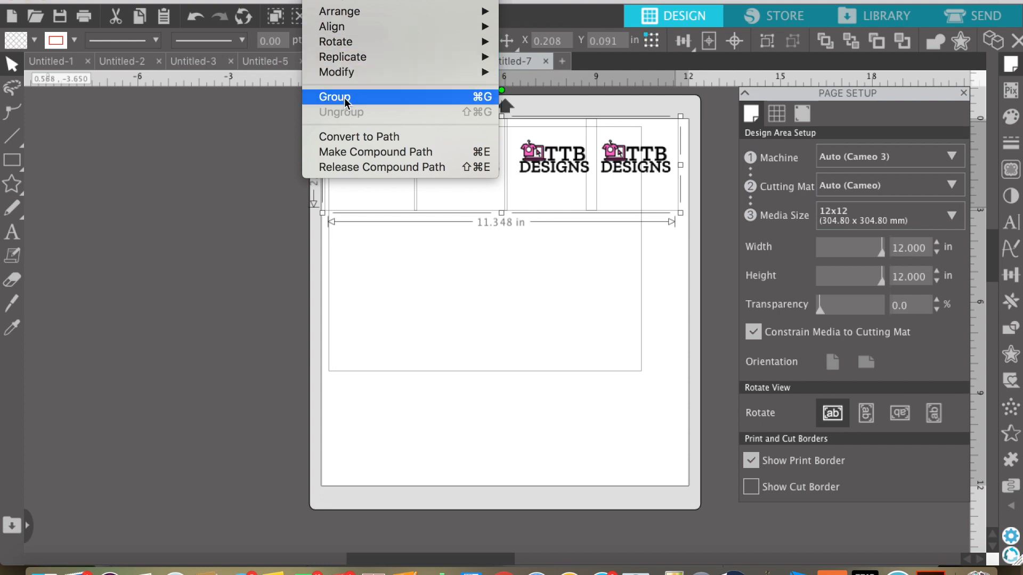
- Group the logo row and duplicate it to build three stacked rows
{"action": "left_click", "coordinate": [335, 97]}
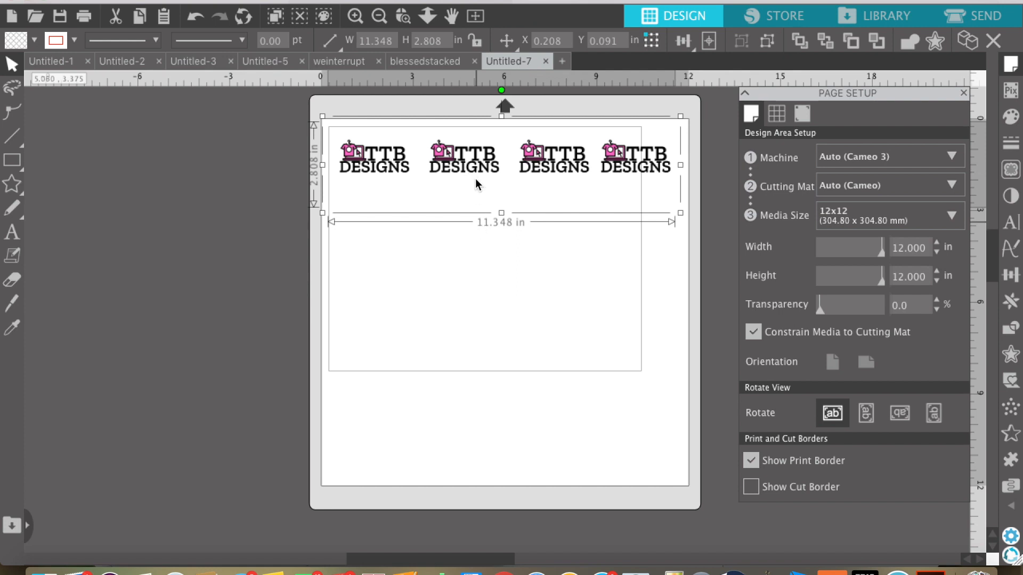
{"action": "right_click", "coordinate": [476, 185]}
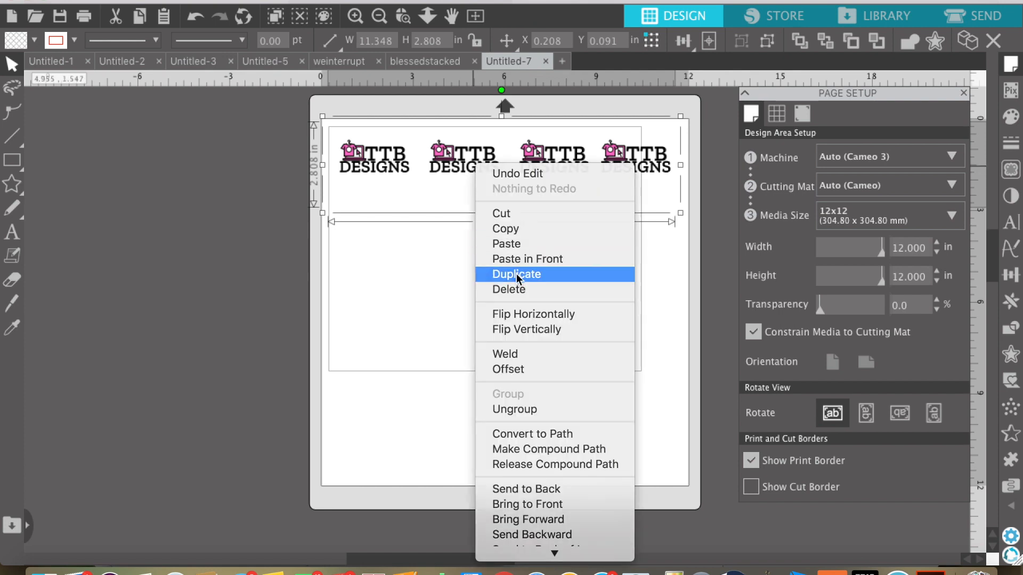
{"action": "left_click", "coordinate": [516, 274]}
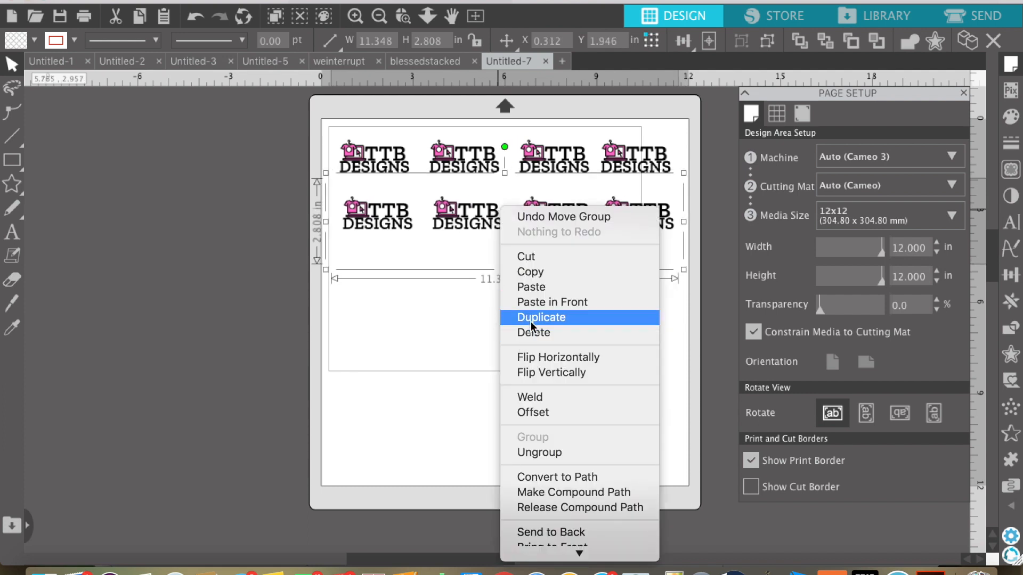
{"action": "left_click", "coordinate": [539, 318]}
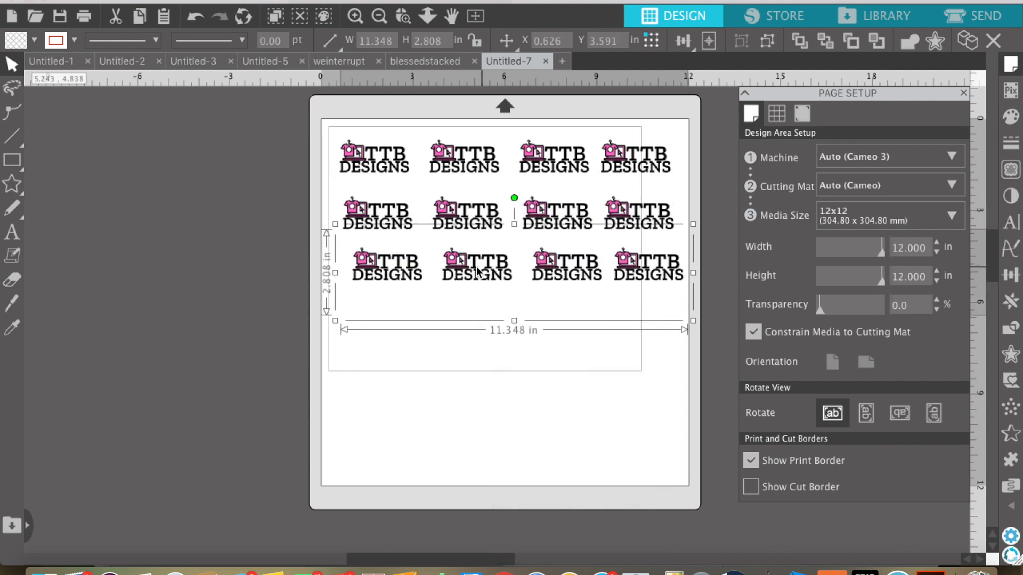
- Keep duplicating rows until six rows of four logos fill the mat
{"action": "right_click", "coordinate": [476, 268]}
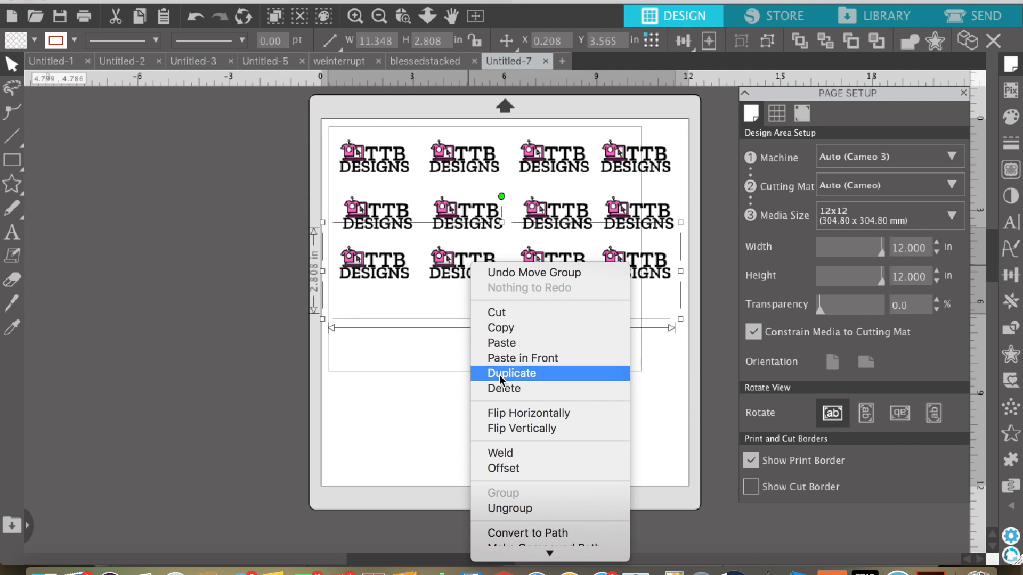
{"action": "left_click", "coordinate": [512, 373]}
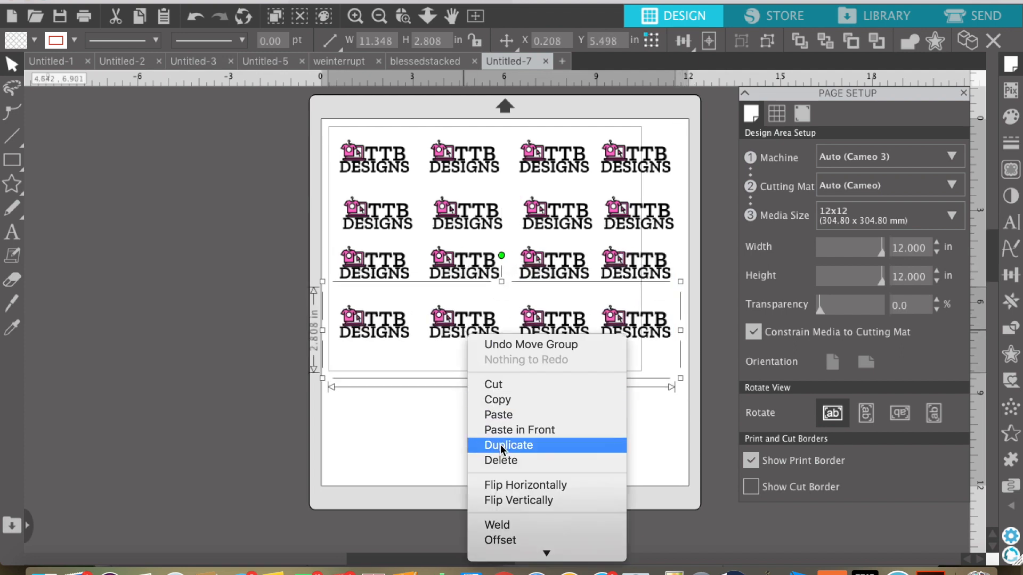
{"action": "left_click", "coordinate": [507, 445]}
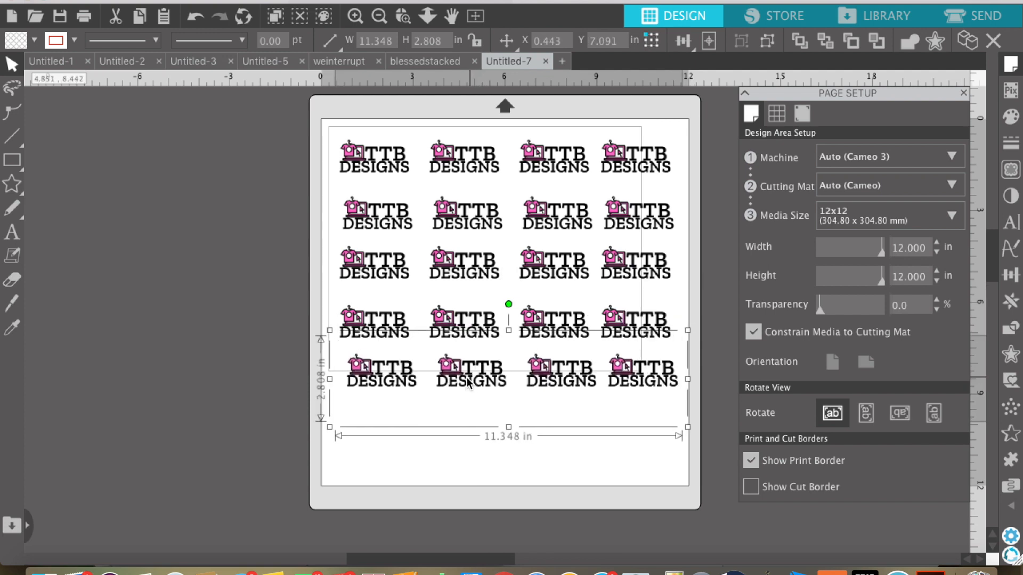
{"action": "right_click", "coordinate": [469, 384]}
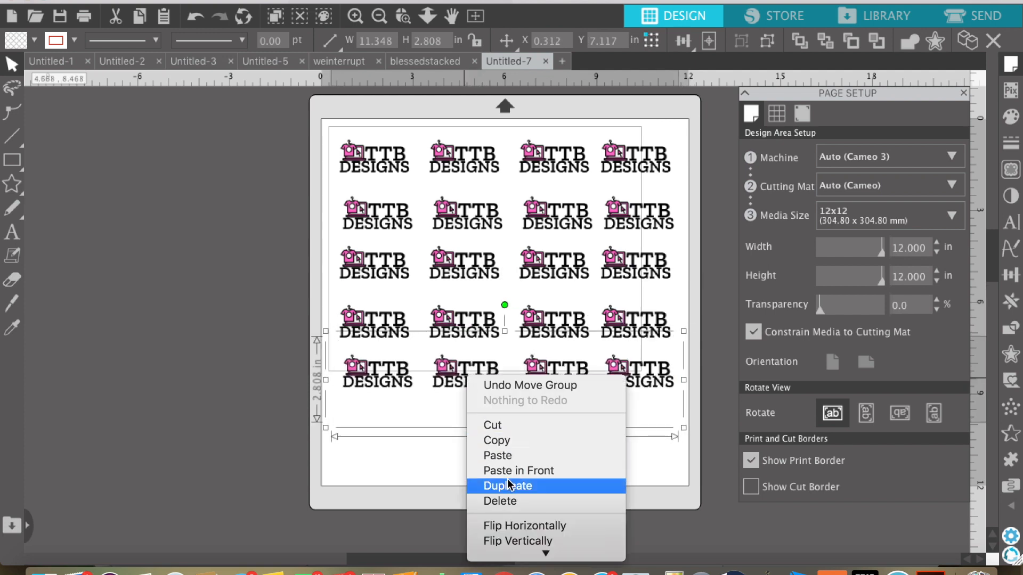
{"action": "left_click", "coordinate": [507, 486]}
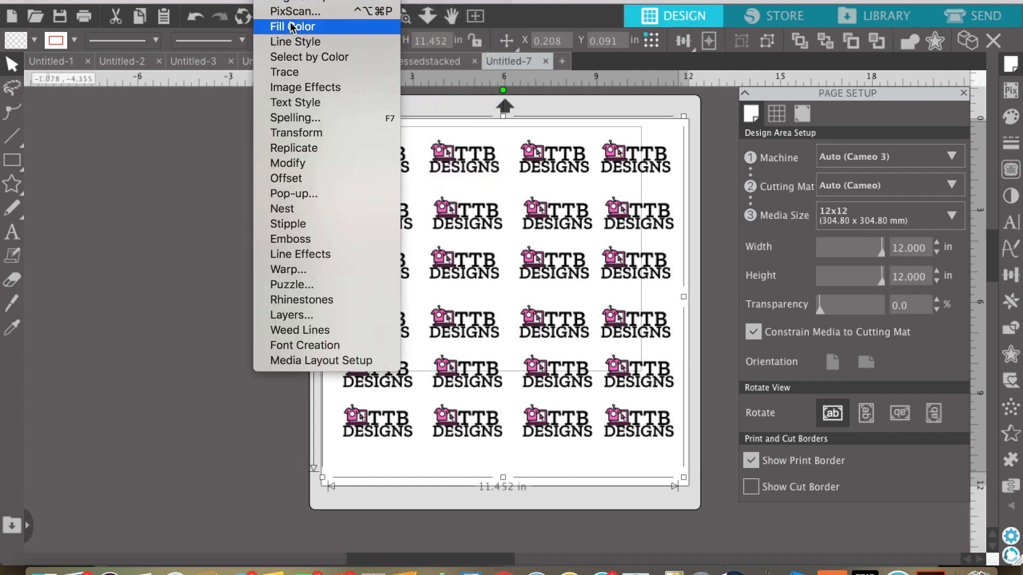
- Fade the whole logo grid to 48% transparency in the Fill Color panel
{"action": "left_click", "coordinate": [293, 25]}
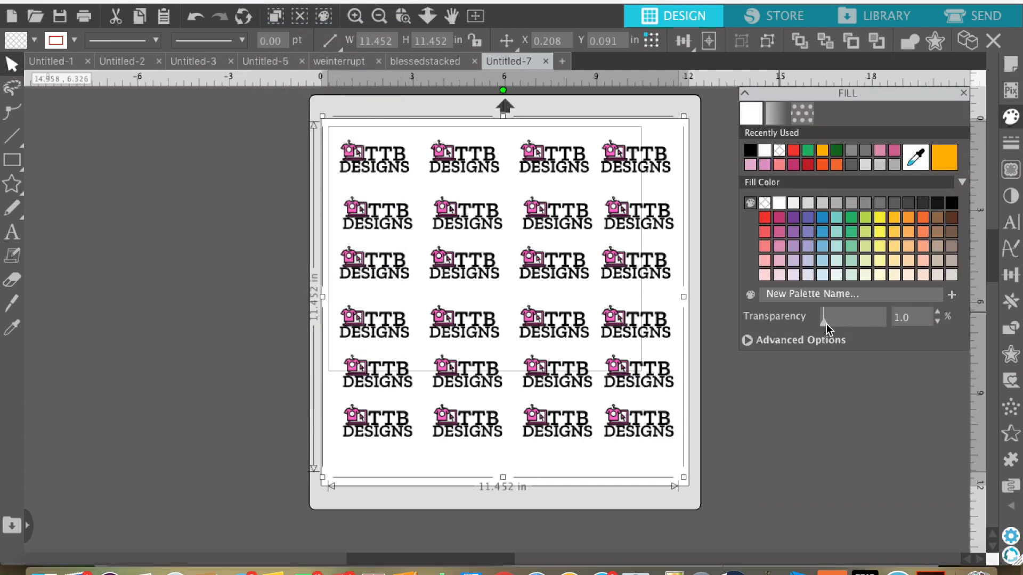
{"action": "left_click_drag", "start_coordinate": [822, 318], "coordinate": [841, 318]}
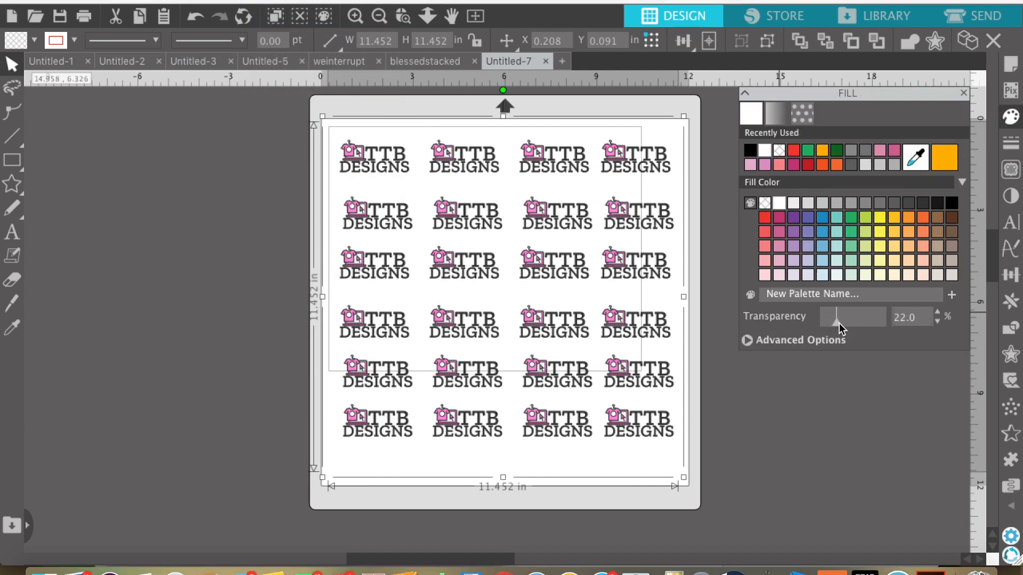
{"action": "left_click_drag", "start_coordinate": [828, 317], "coordinate": [838, 318]}
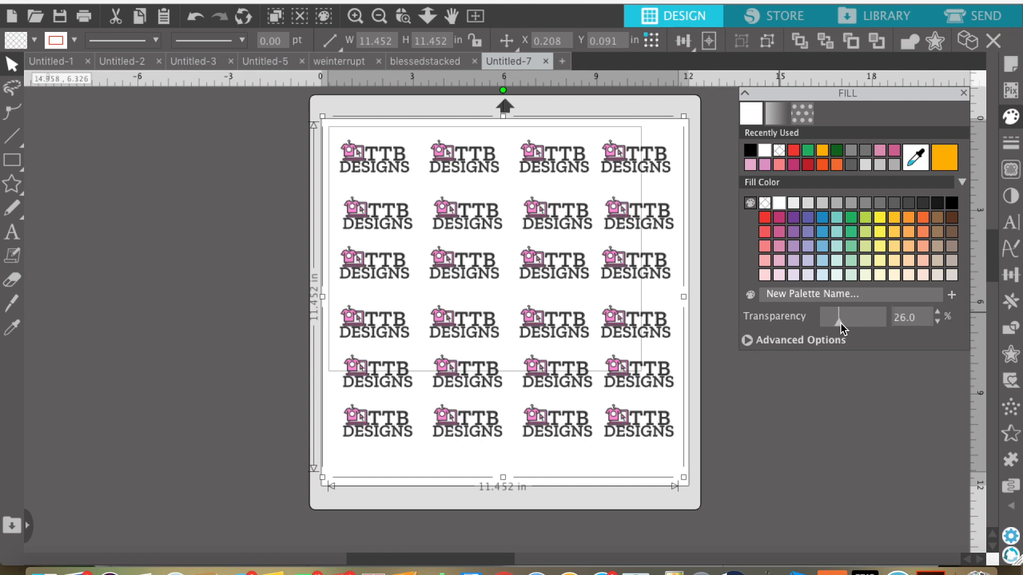
{"action": "left_click_drag", "start_coordinate": [832, 317], "coordinate": [842, 317]}
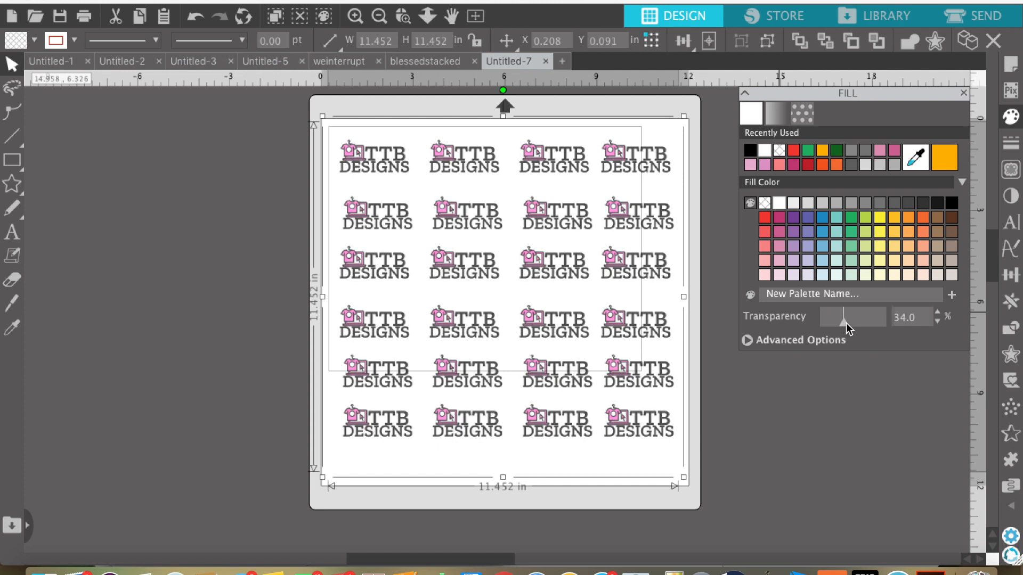
{"action": "left_click_drag", "start_coordinate": [833, 317], "coordinate": [855, 316]}
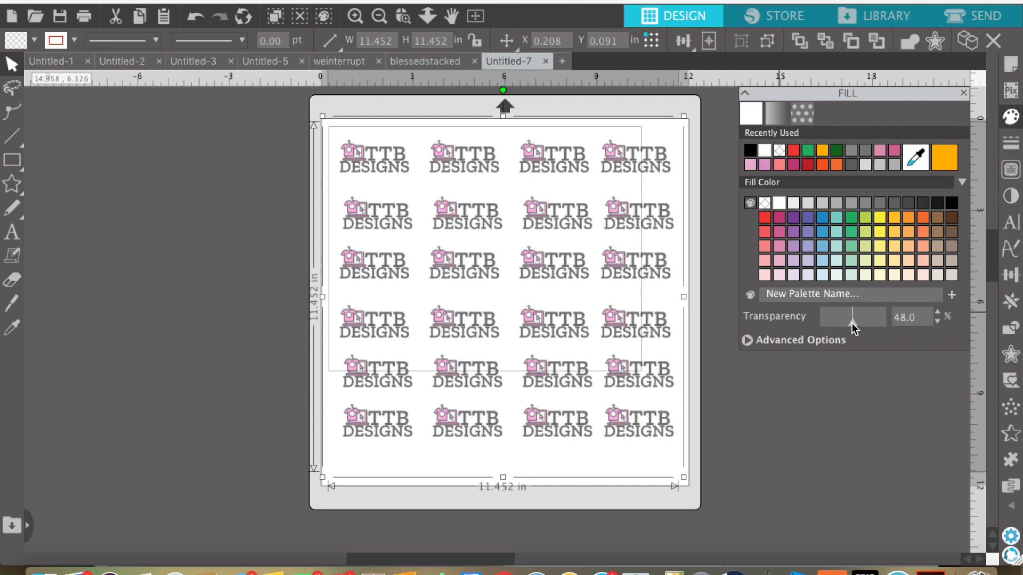
{"action": "left_click_drag", "start_coordinate": [851, 316], "coordinate": [828, 316]}
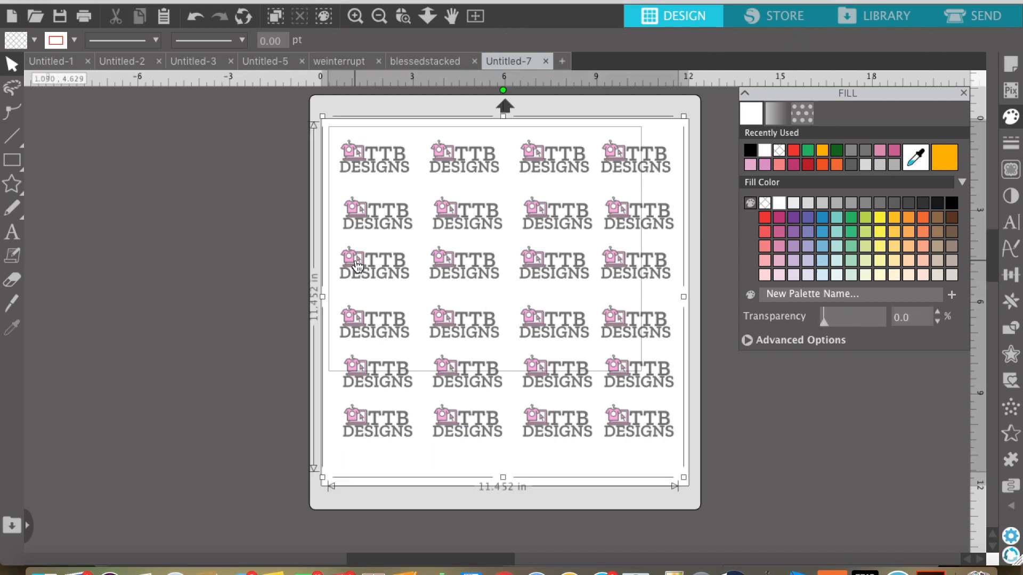
- Copy the faded logo grid to the clipboard
{"action": "right_click", "coordinate": [358, 266]}
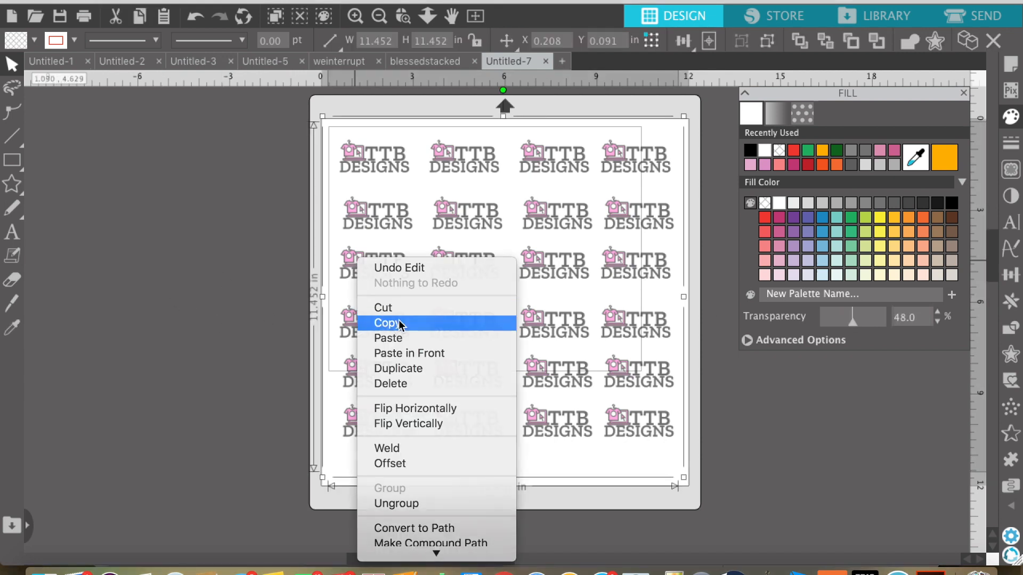
{"action": "left_click", "coordinate": [425, 61]}
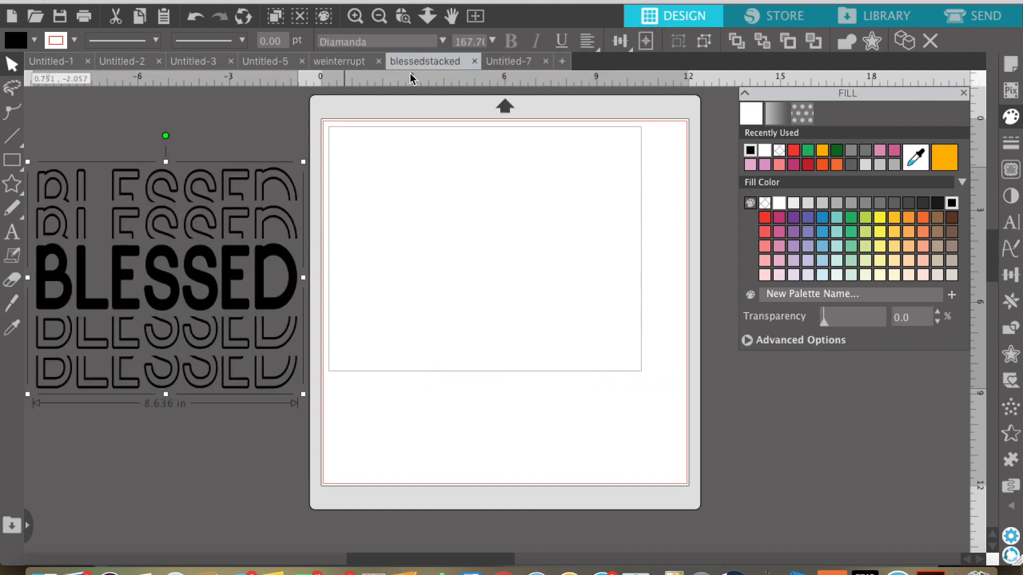
- In the weinterrupt mockup, move the lone logo aside and fade the pasted grid to 79% transparency
{"action": "left_click", "coordinate": [338, 61]}
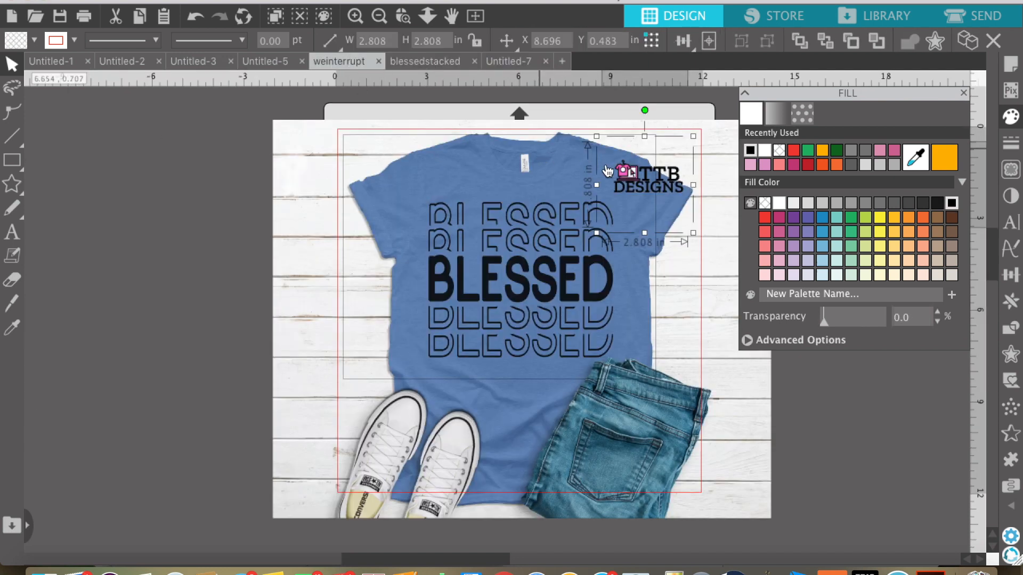
{"action": "left_click_drag", "start_coordinate": [643, 172], "coordinate": [170, 207]}
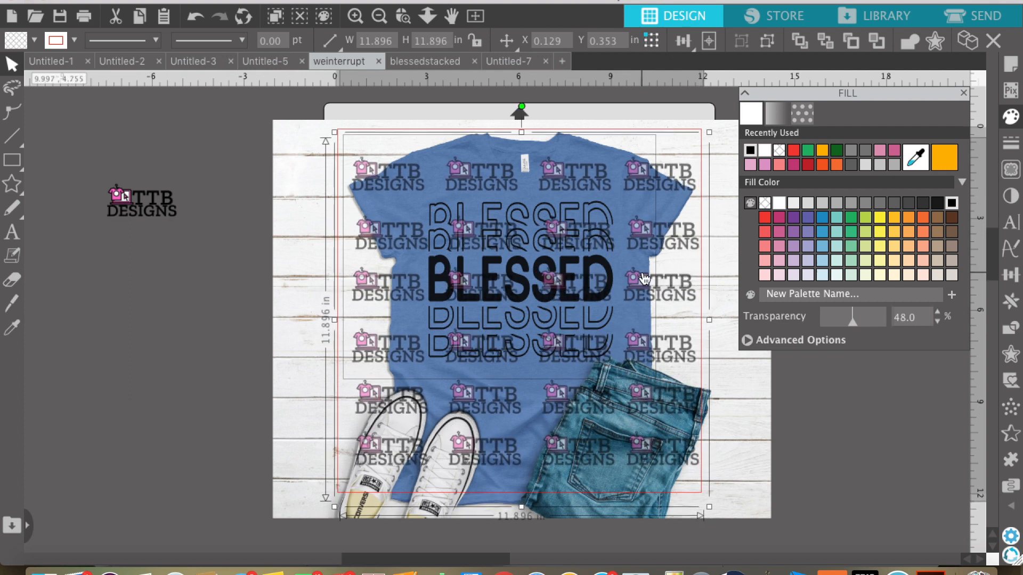
{"action": "mouse_move", "coordinate": [653, 291]}
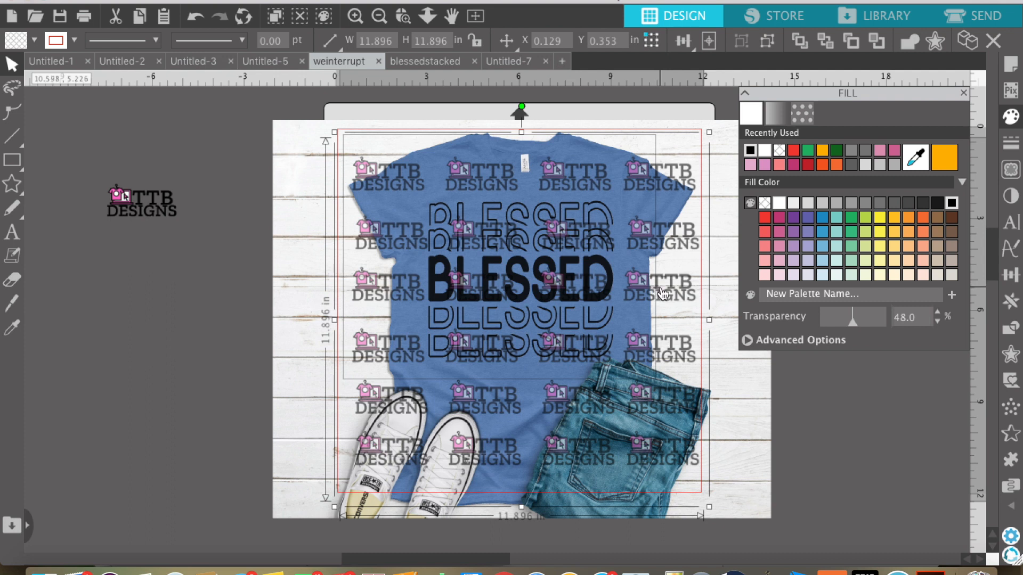
{"action": "mouse_move", "coordinate": [808, 315]}
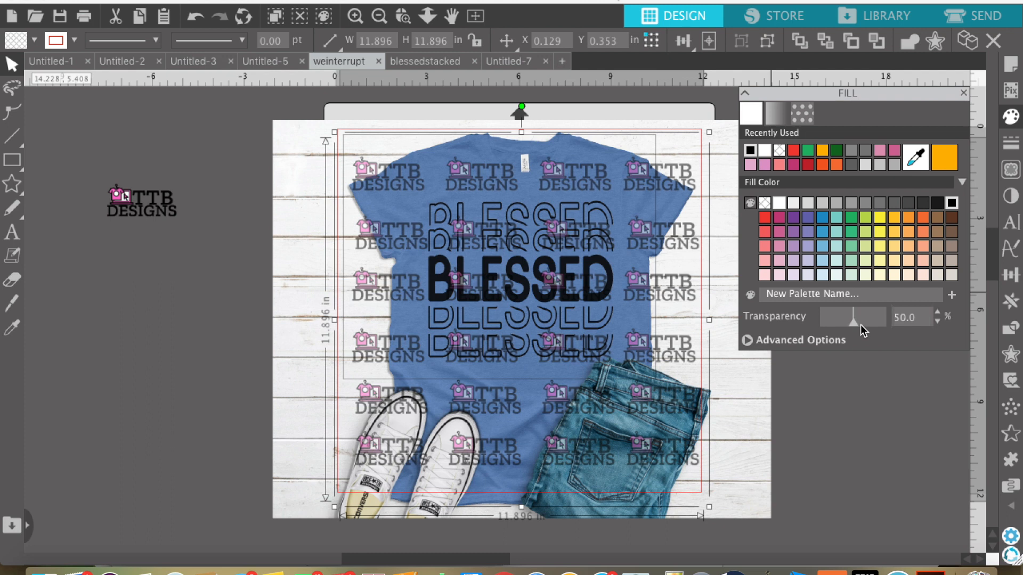
{"action": "left_click_drag", "start_coordinate": [852, 318], "coordinate": [864, 318]}
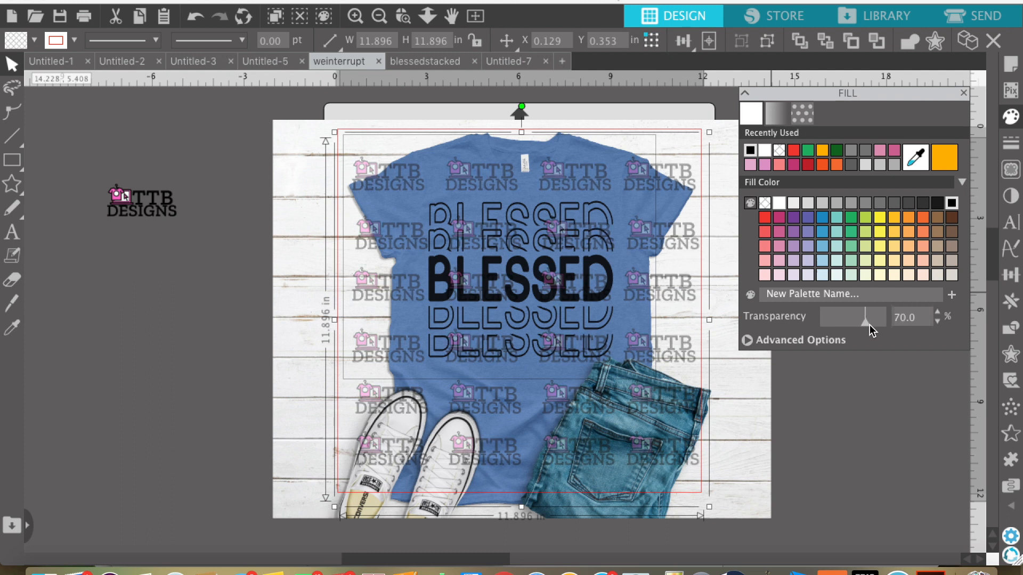
{"action": "left_click_drag", "start_coordinate": [864, 316], "coordinate": [867, 316]}
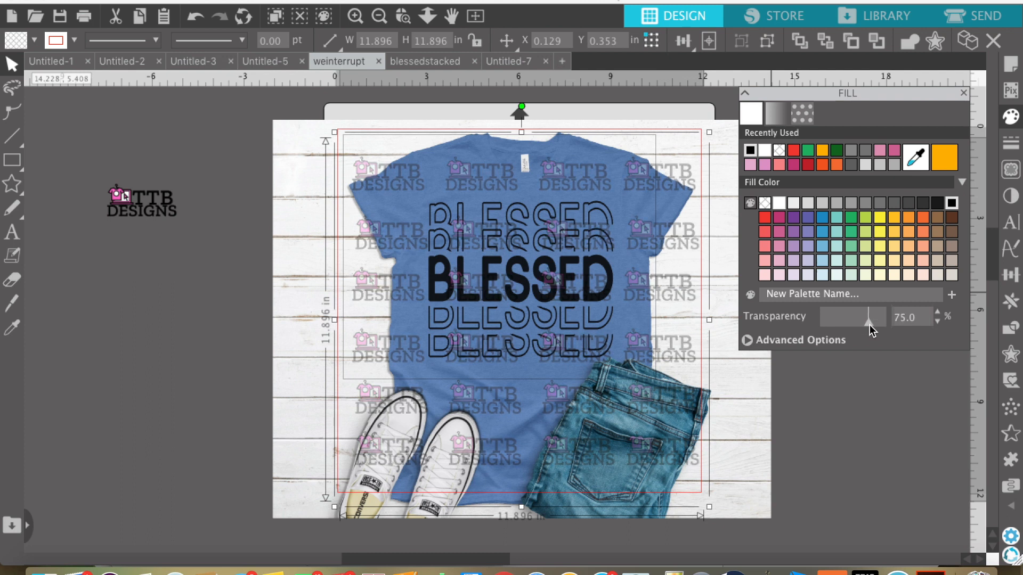
{"action": "left_click_drag", "start_coordinate": [866, 316], "coordinate": [869, 317]}
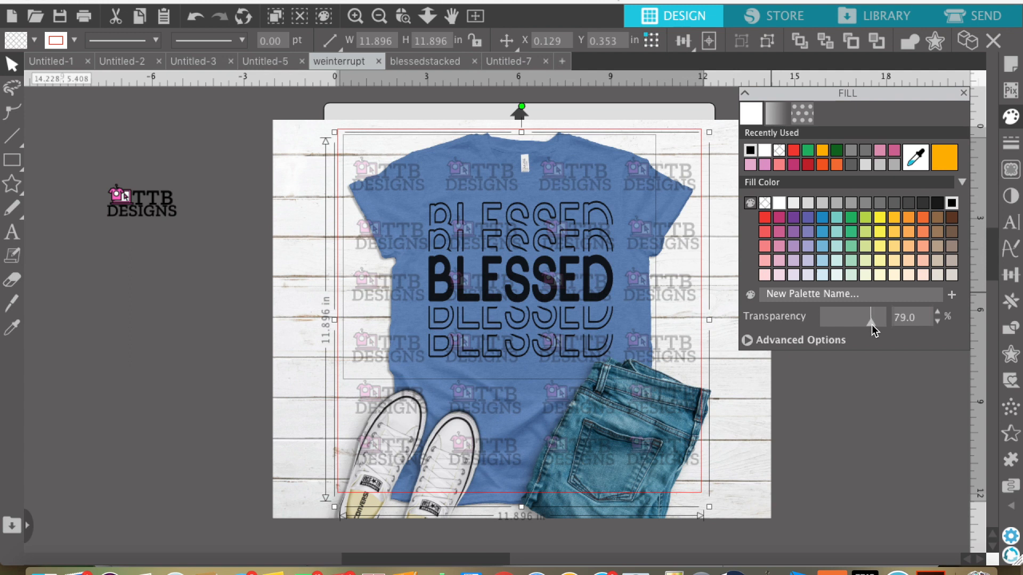